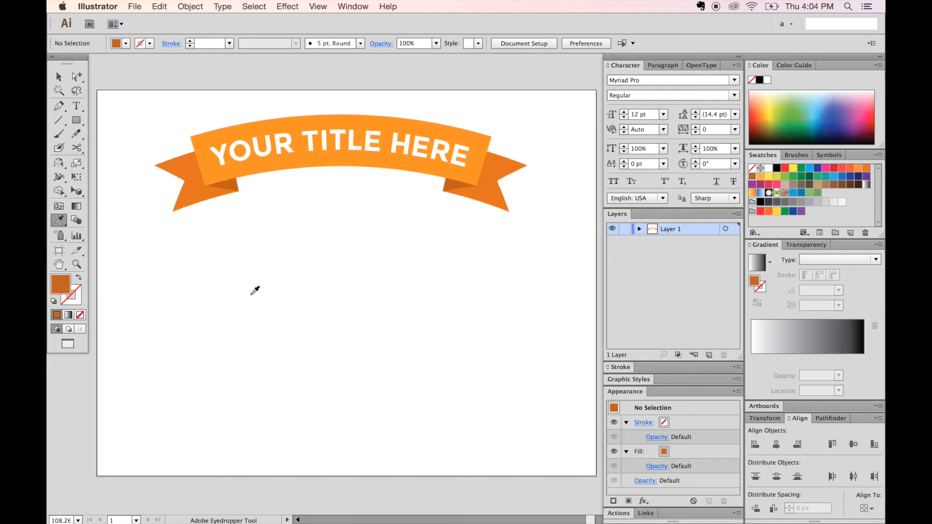
mouse_move(260, 204)
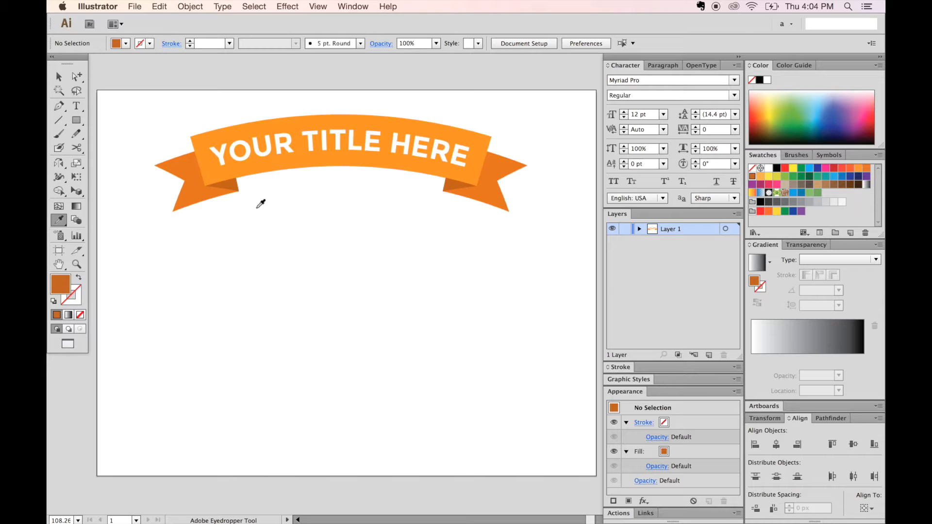
mouse_move(249, 280)
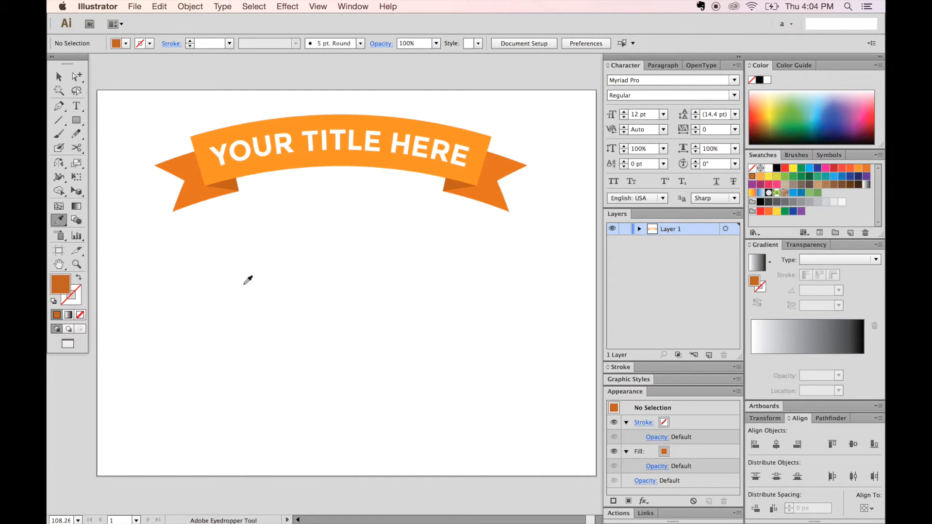
mouse_move(354, 312)
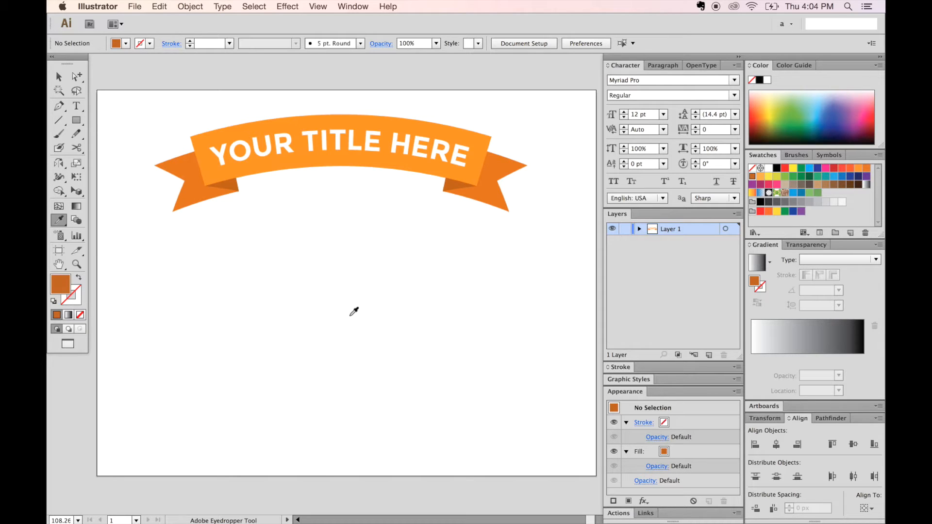
mouse_move(523, 250)
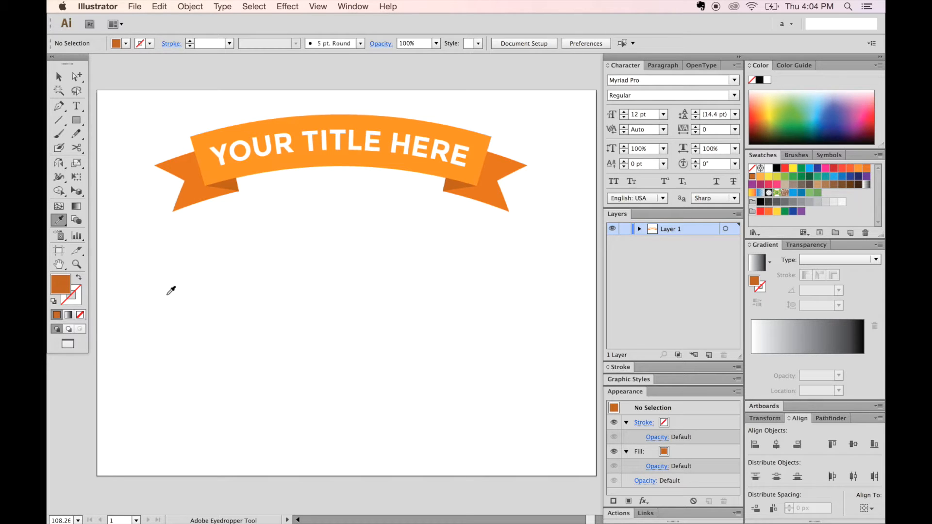
Draw a wide rectangle beneath the orange banner and give it a green swatch fill
click(76, 119)
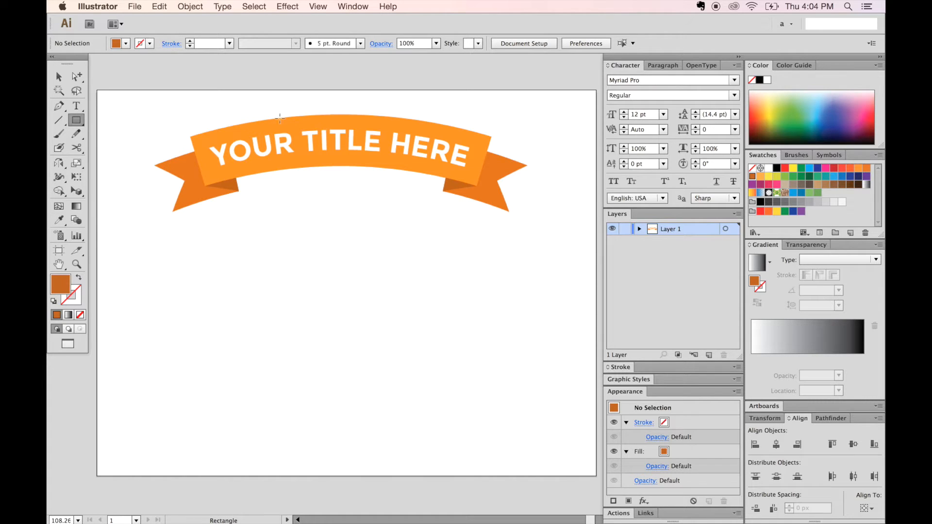
mouse_move(218, 249)
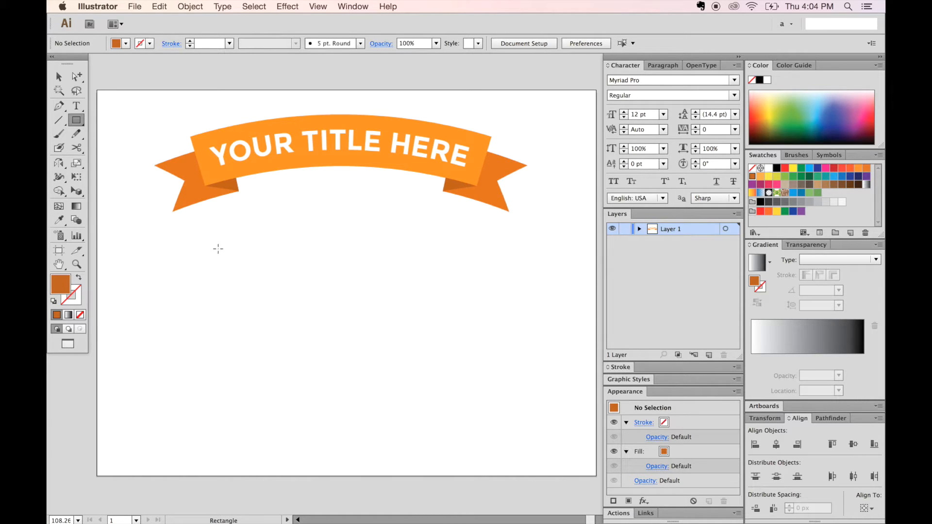
drag(214, 243, 474, 296)
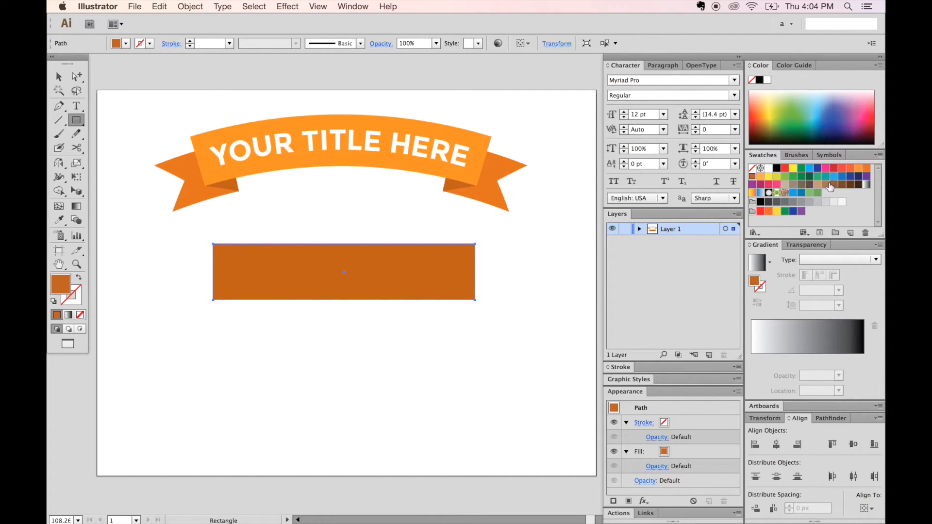
mouse_move(785, 180)
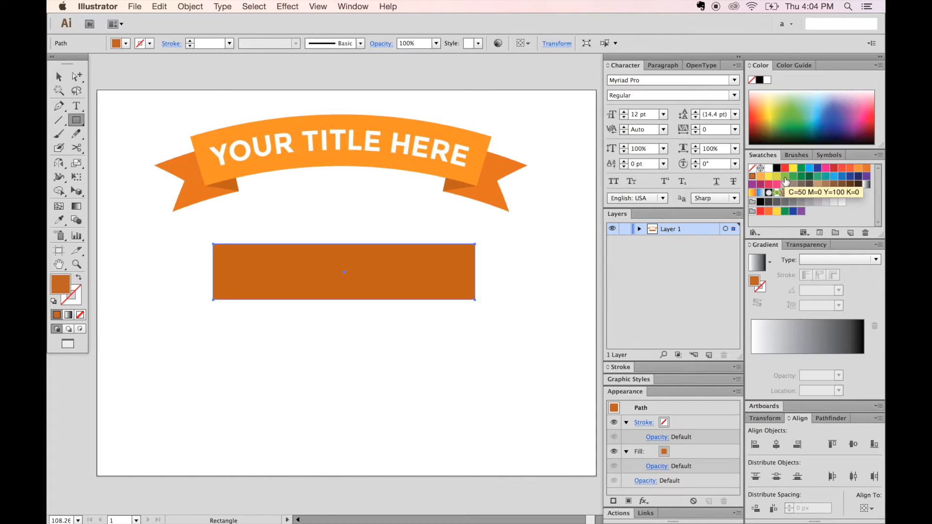
click(784, 183)
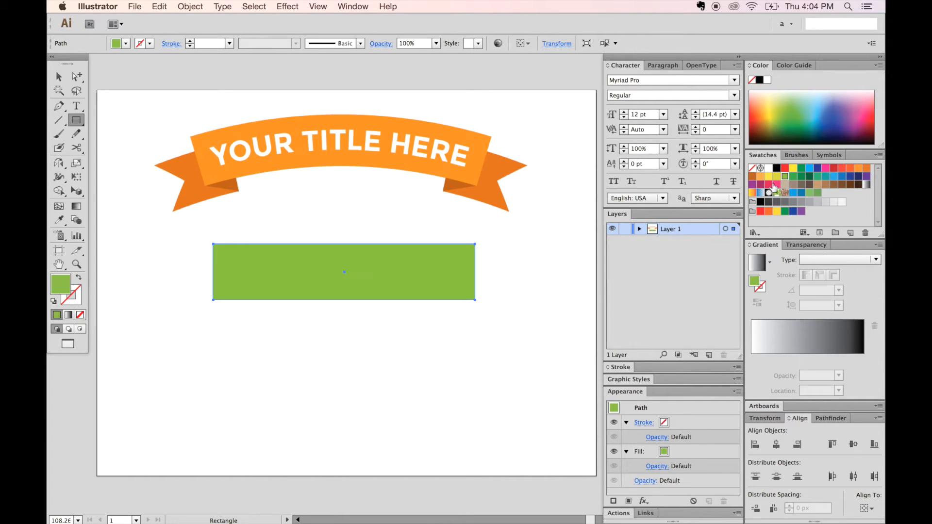
mouse_move(530, 236)
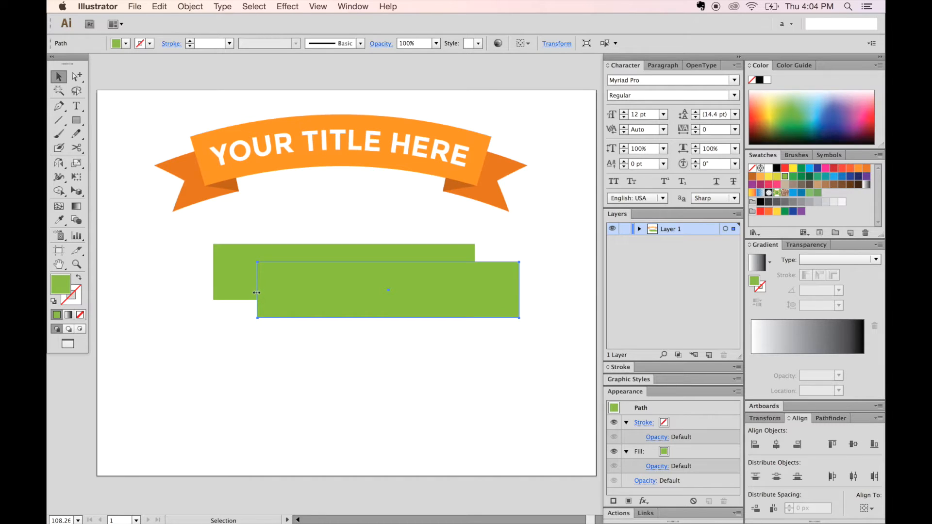
mouse_move(257, 290)
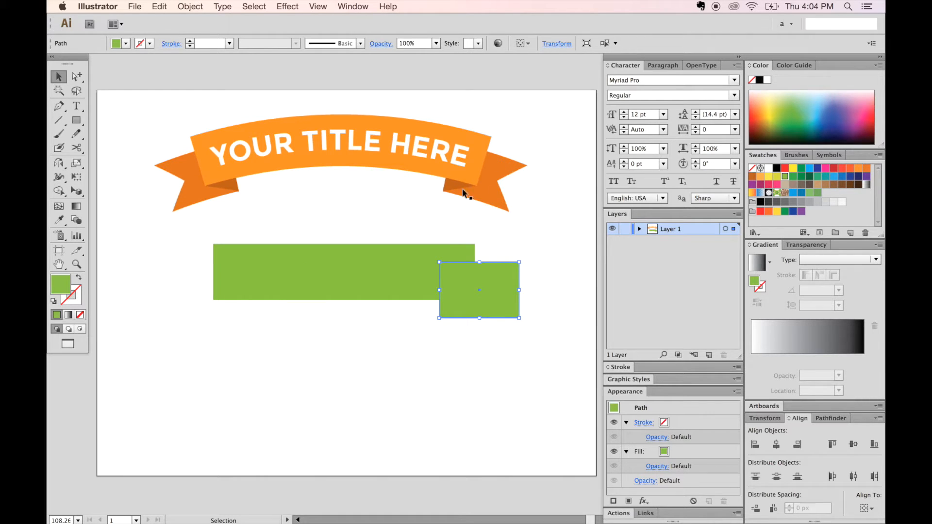
mouse_move(476, 260)
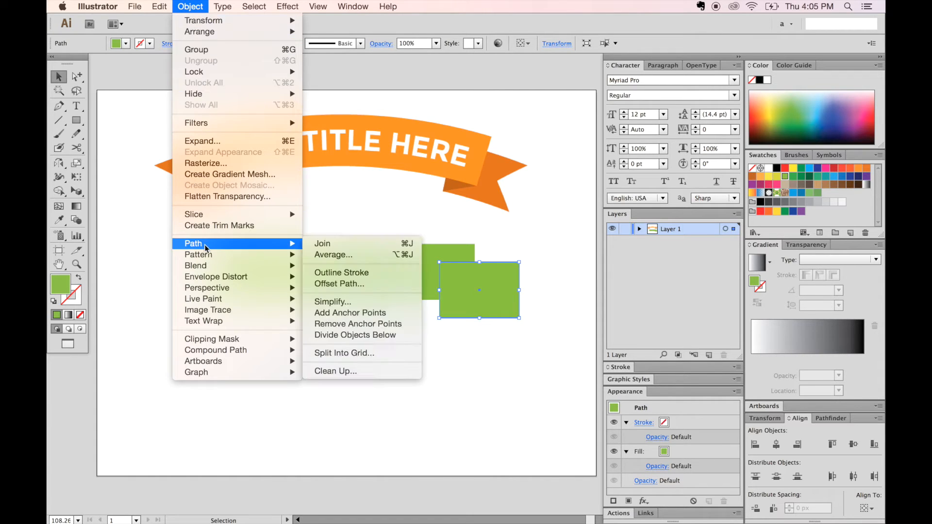
mouse_move(349, 312)
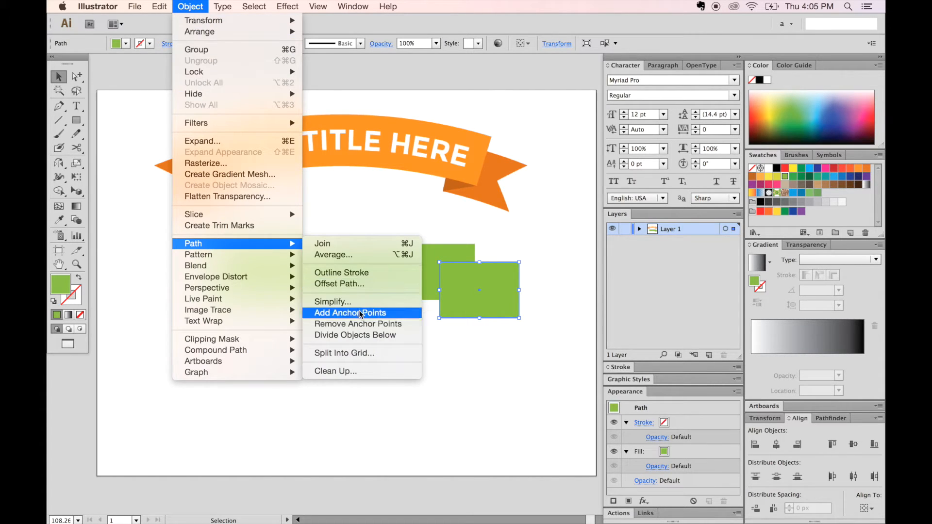
Add anchor midpoints, then drag the right edge's midpoint inward to notch the tail
click(350, 313)
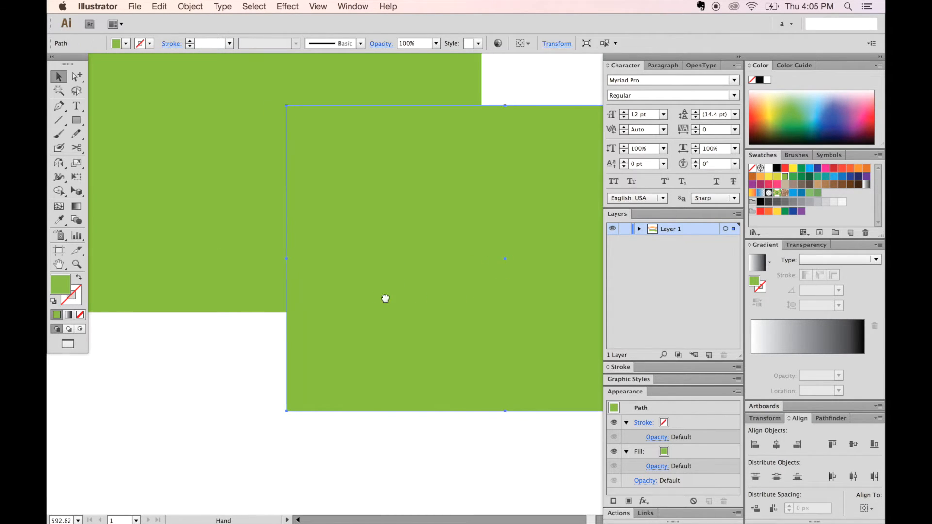
drag(385, 297, 270, 187)
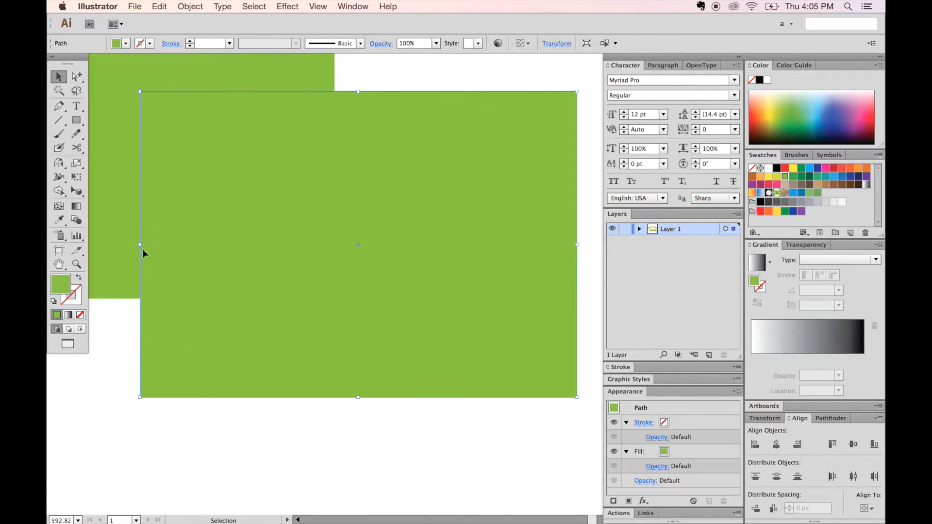
mouse_move(141, 267)
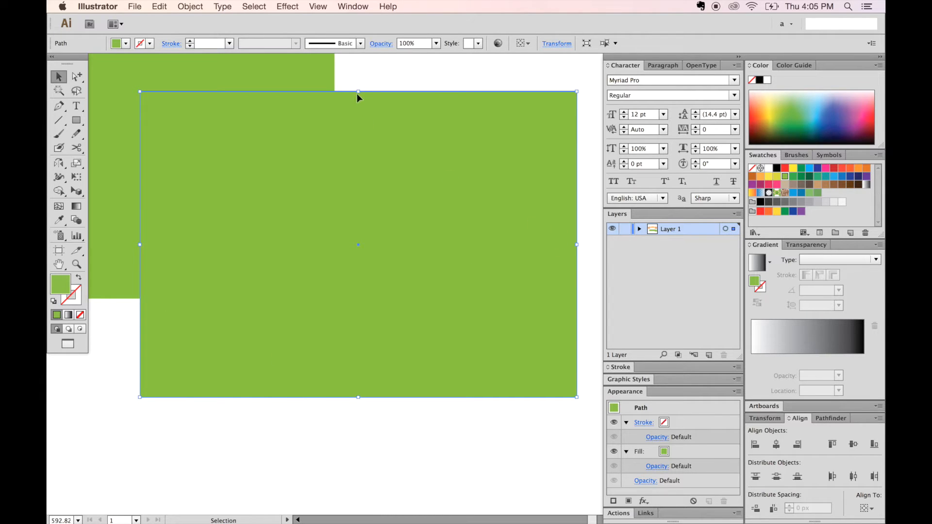
mouse_move(433, 152)
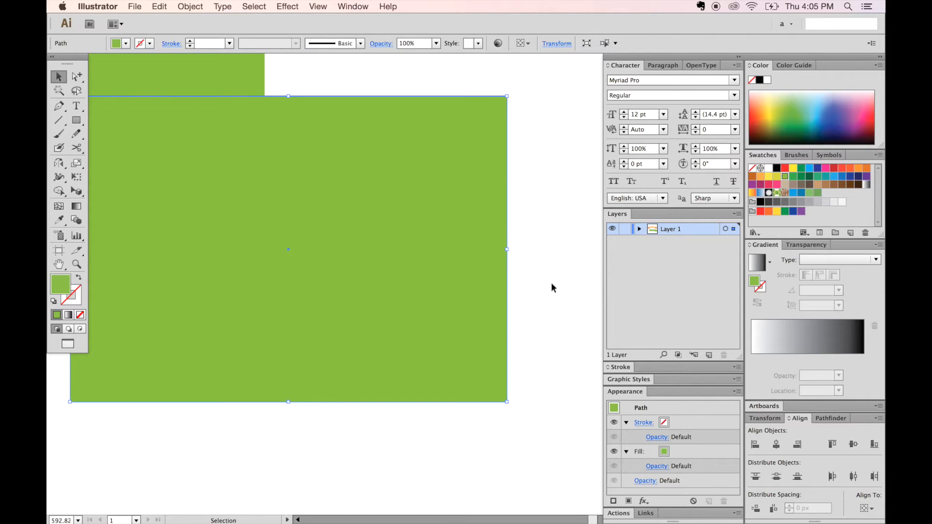
mouse_move(553, 260)
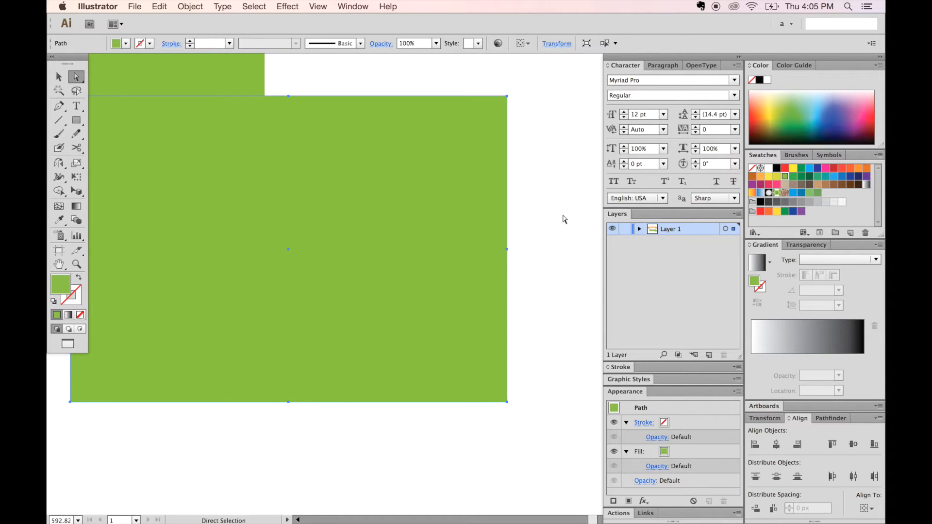
mouse_move(568, 220)
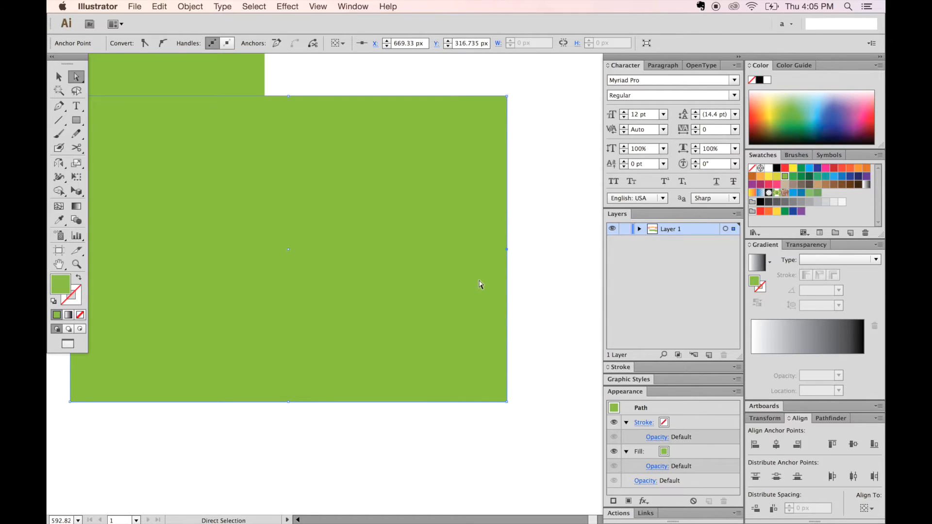
drag(507, 249, 472, 250)
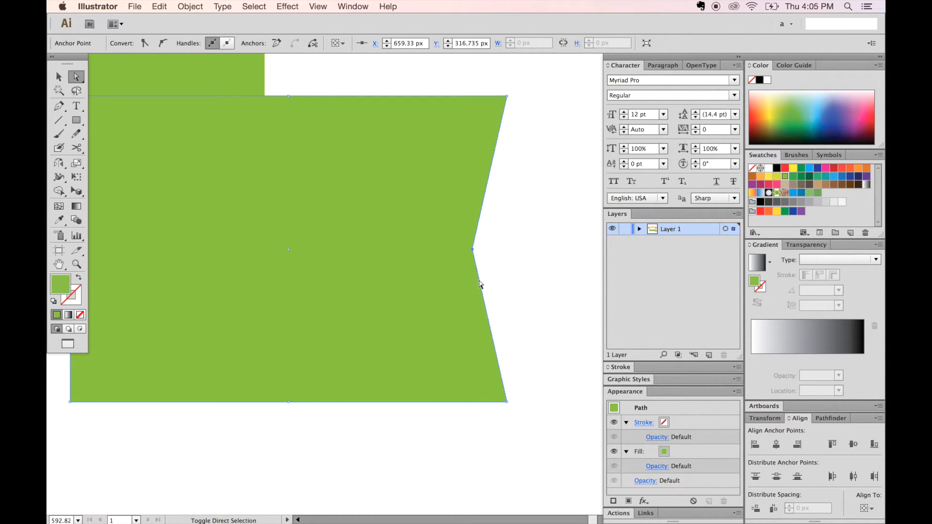
drag(473, 250, 405, 250)
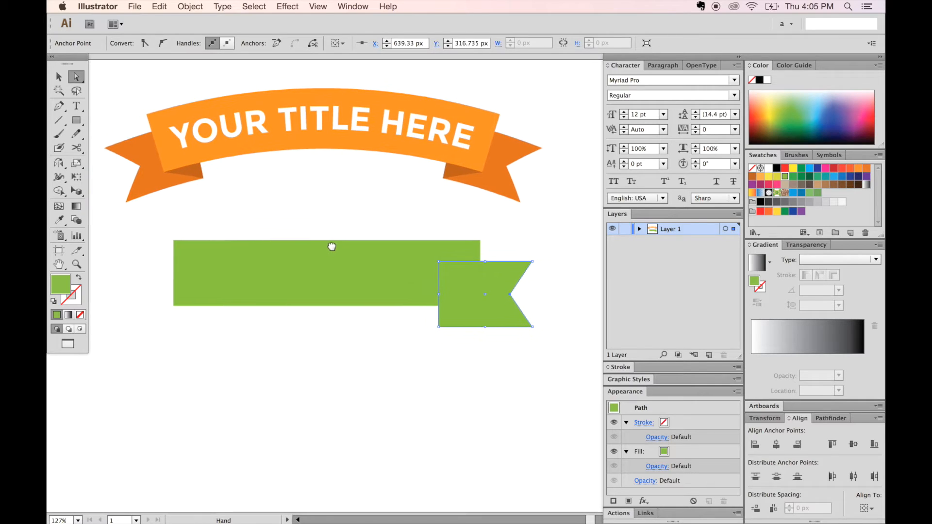
drag(331, 246, 300, 296)
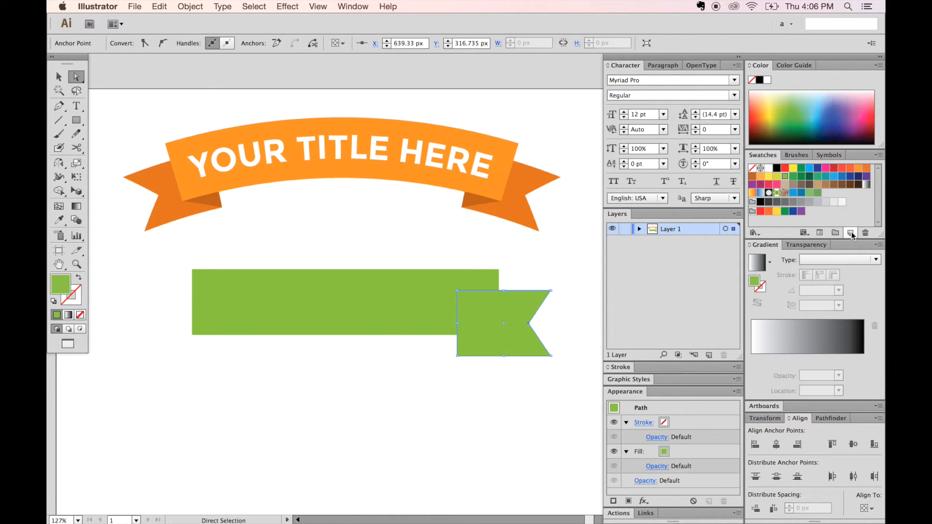
mouse_move(850, 233)
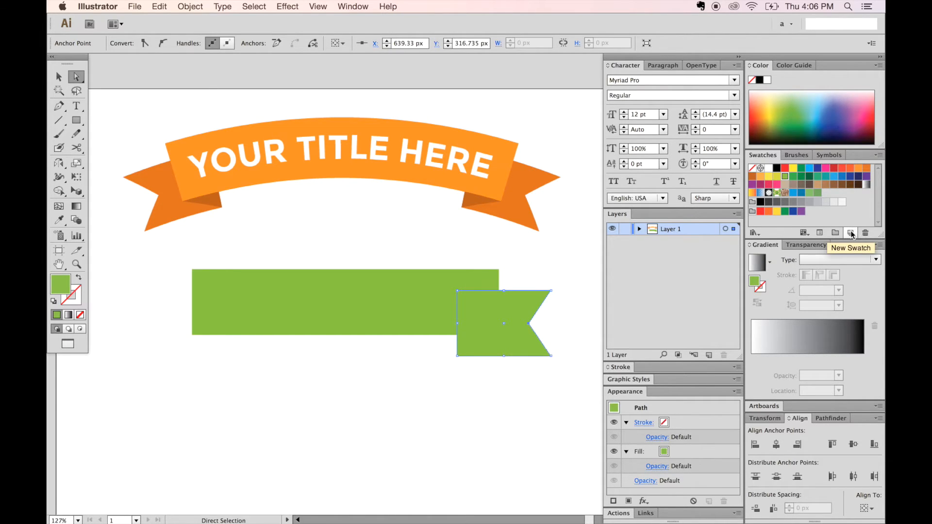
Save a darker green swatch with added black and fill the tail piece with it
click(851, 233)
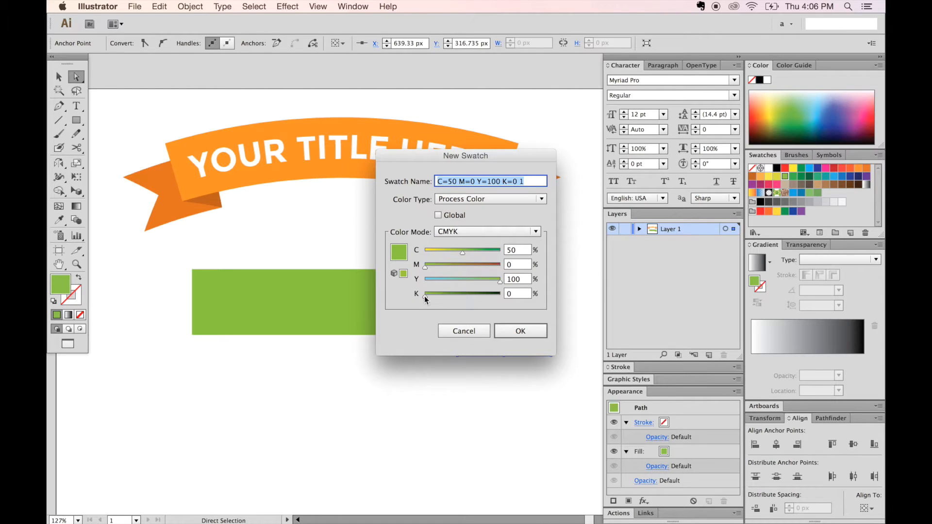
drag(422, 294, 429, 294)
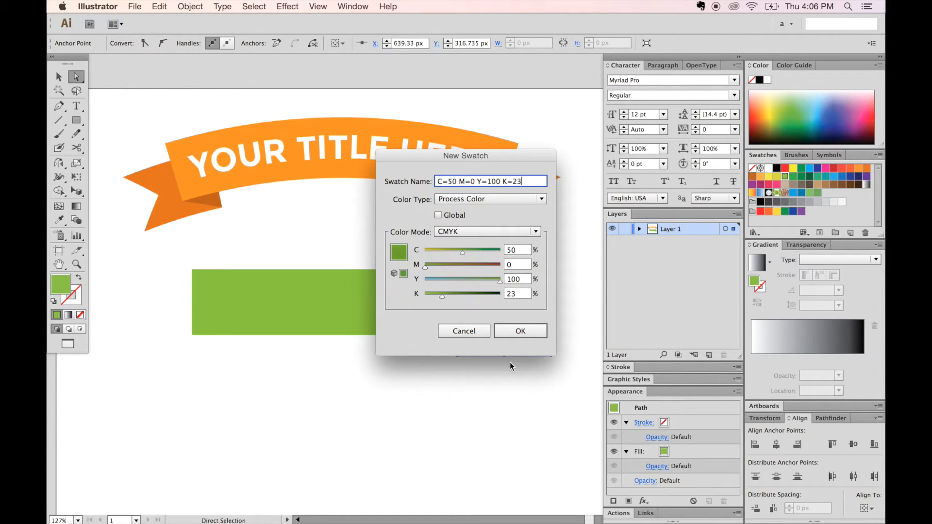
click(520, 332)
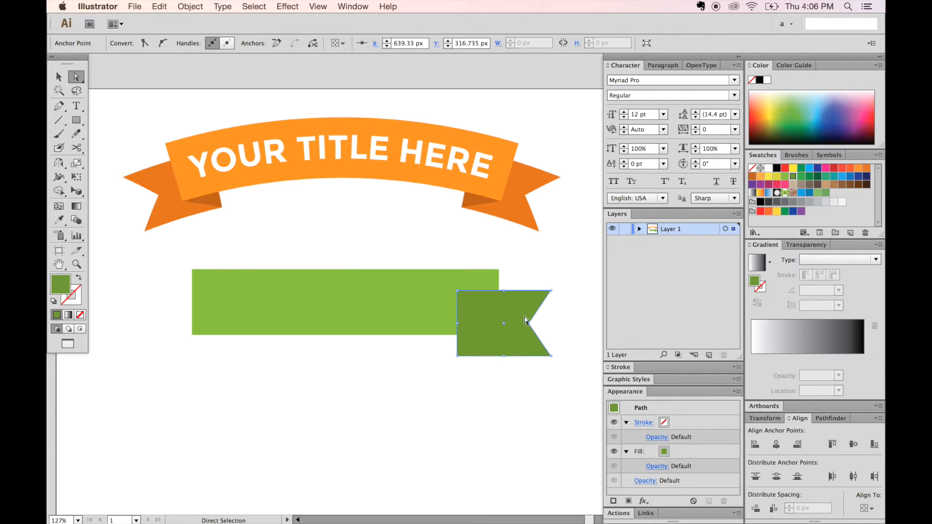
mouse_move(520, 341)
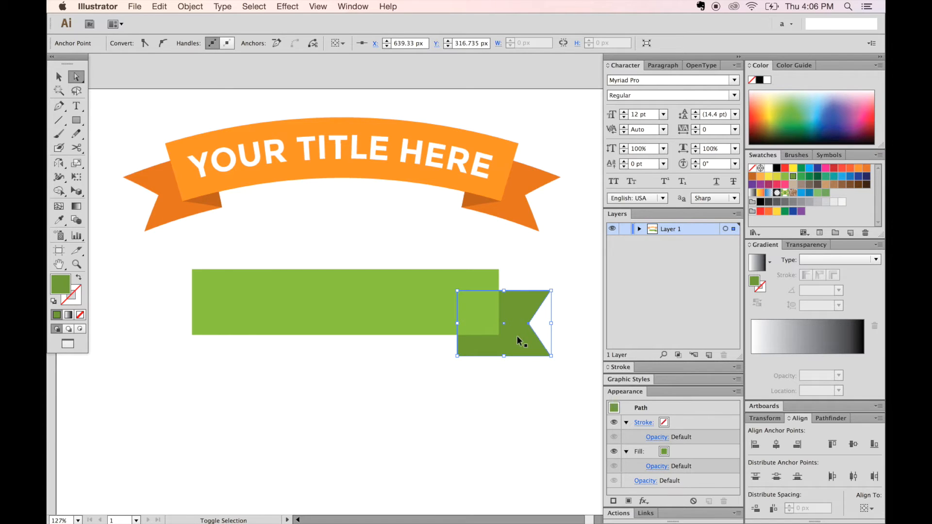
Send the dark green tail behind the light green bar via Object > Arrange > Send to Back
click(76, 76)
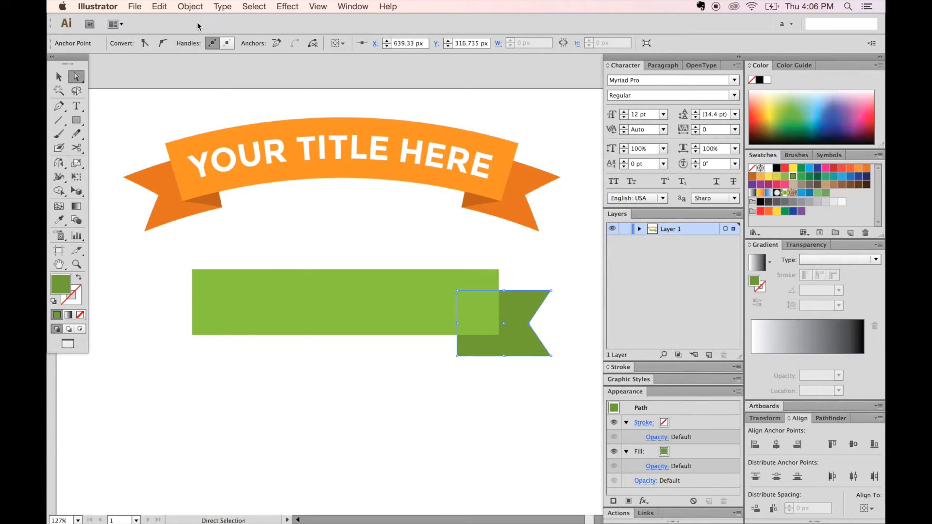
click(191, 6)
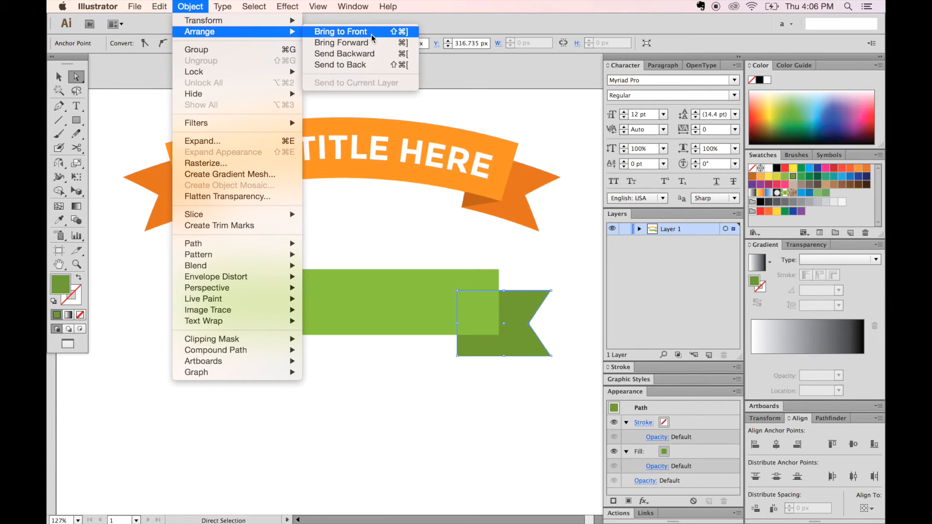
mouse_move(360, 64)
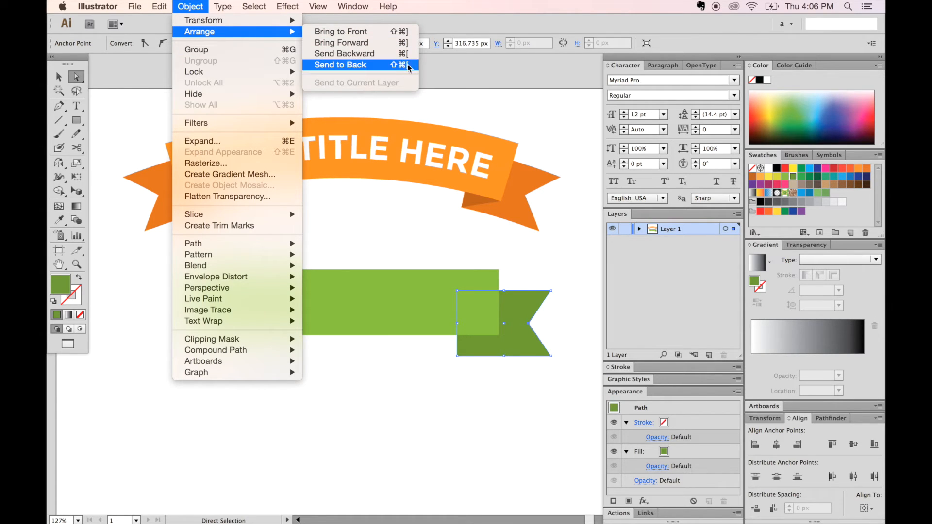
click(339, 64)
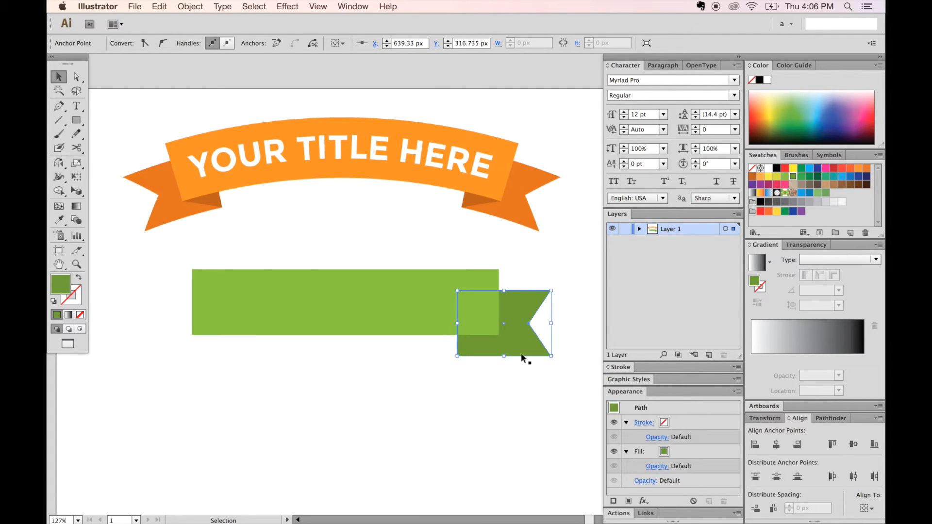
Duplicate the dark green tail by Alt-dragging and move the copy off the bar
click(75, 76)
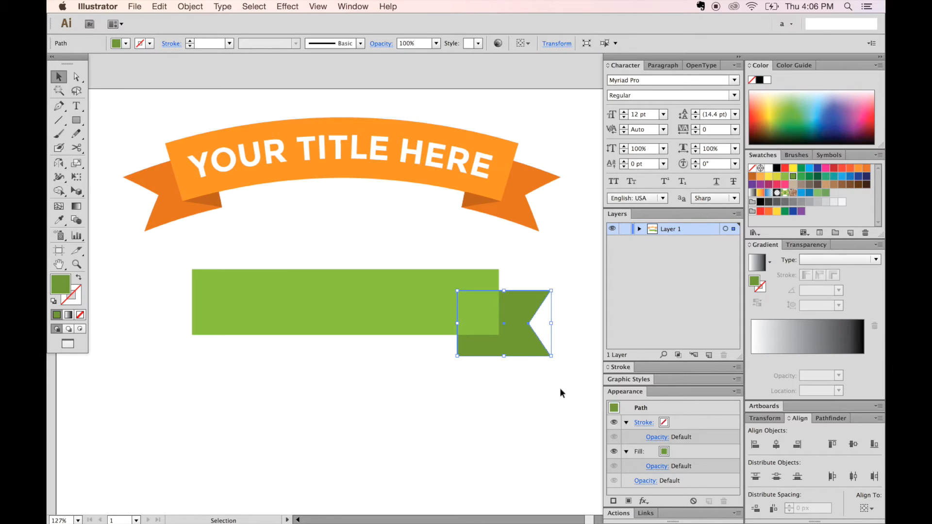
mouse_move(514, 381)
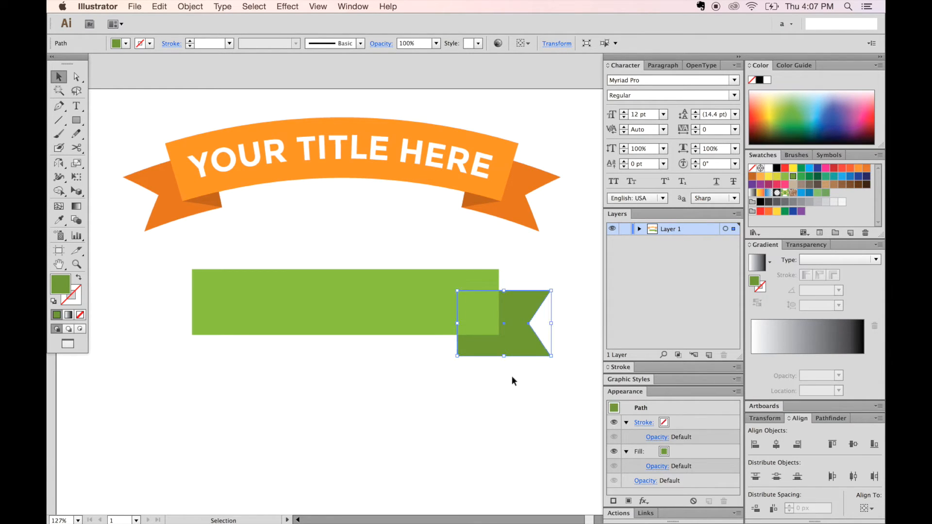
mouse_move(553, 262)
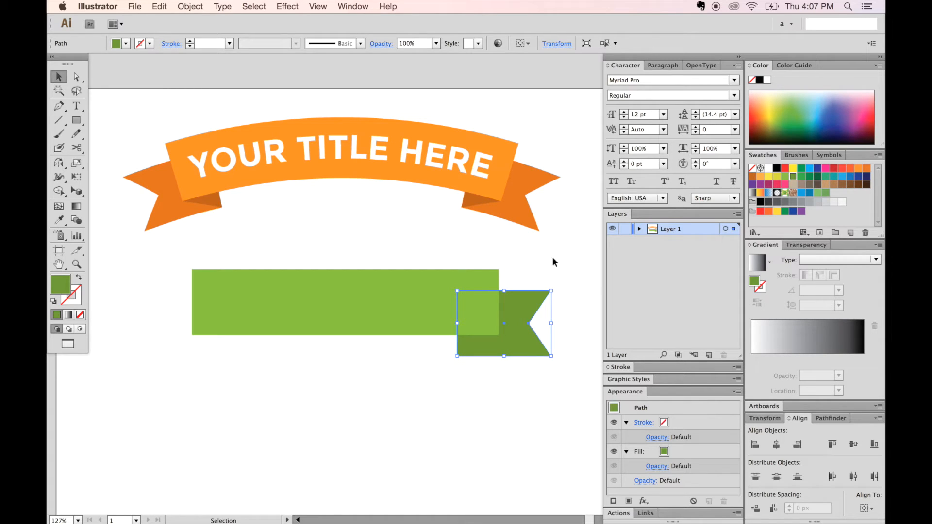
drag(504, 323, 517, 373)
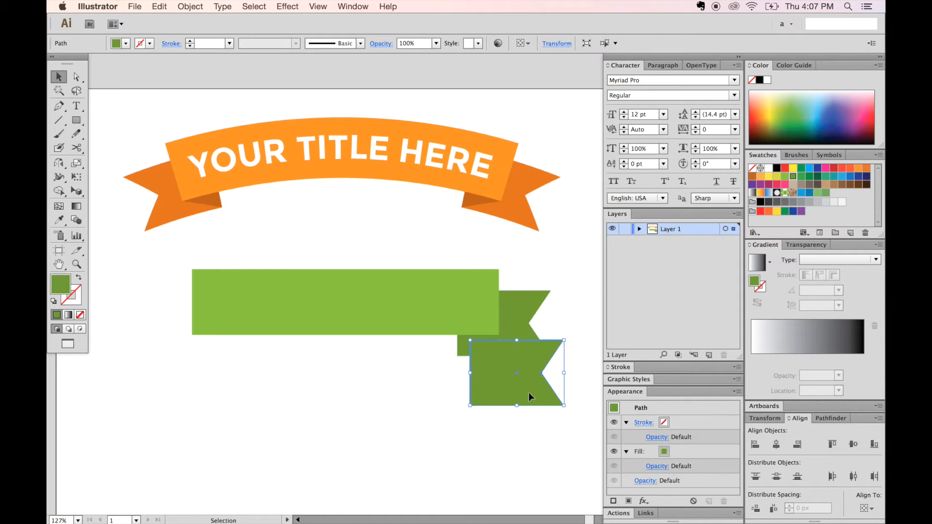
drag(517, 373, 504, 323)
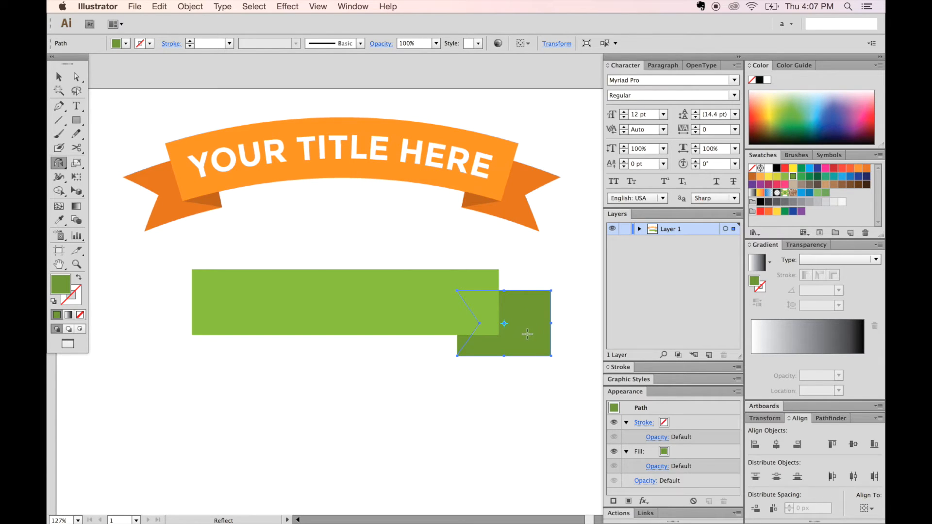
mouse_move(529, 349)
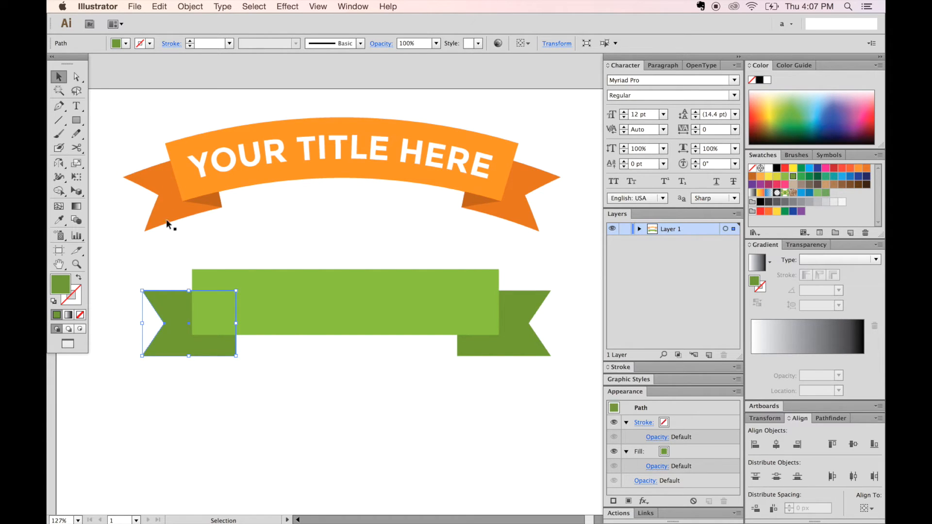
mouse_move(412, 371)
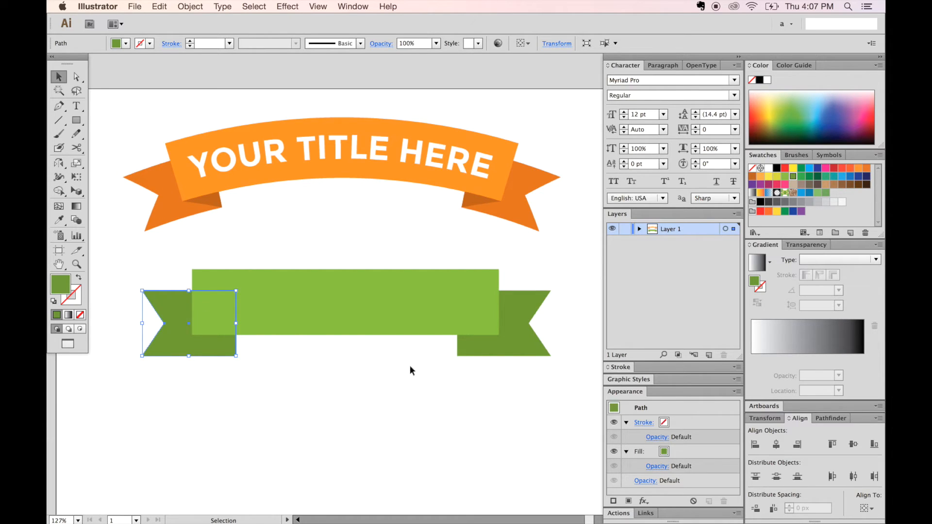
mouse_move(554, 411)
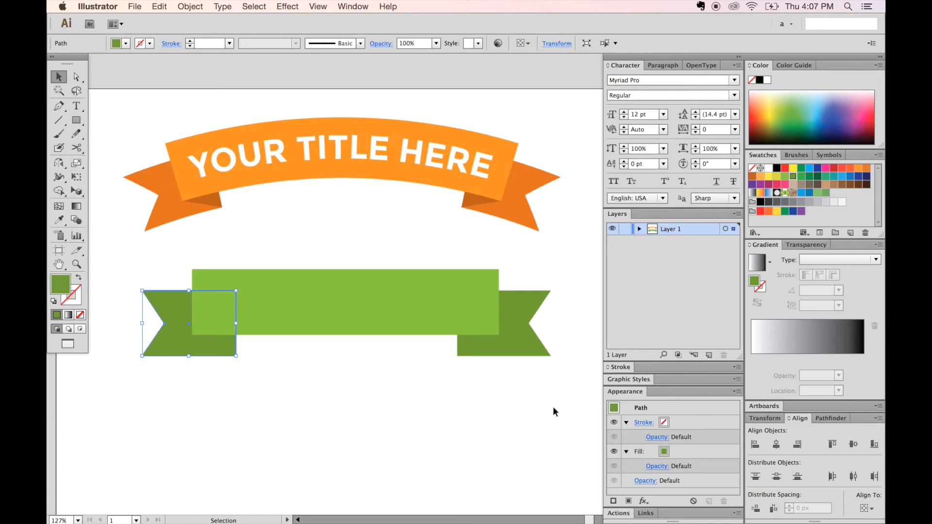
Select the bar and both tails and centre them horizontally with the Align panel
drag(249, 296, 556, 410)
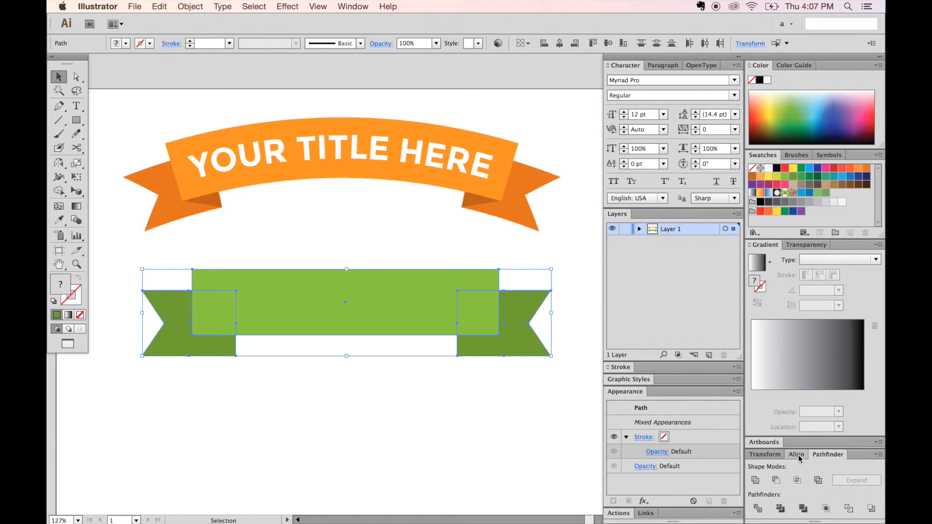
click(797, 454)
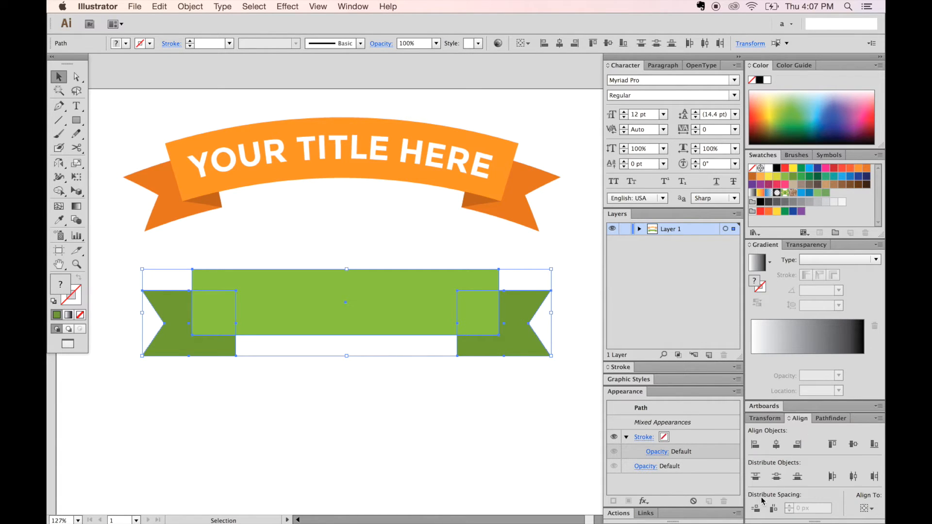
mouse_move(882, 426)
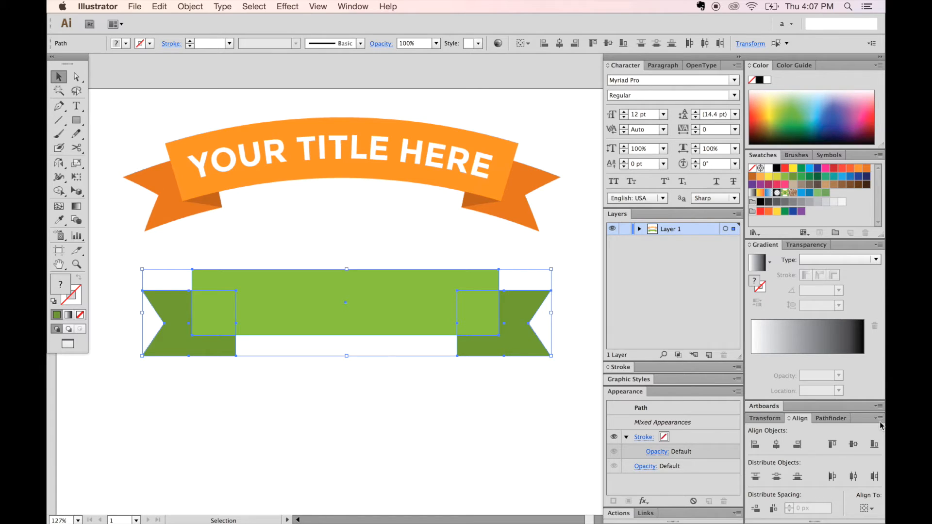
click(877, 418)
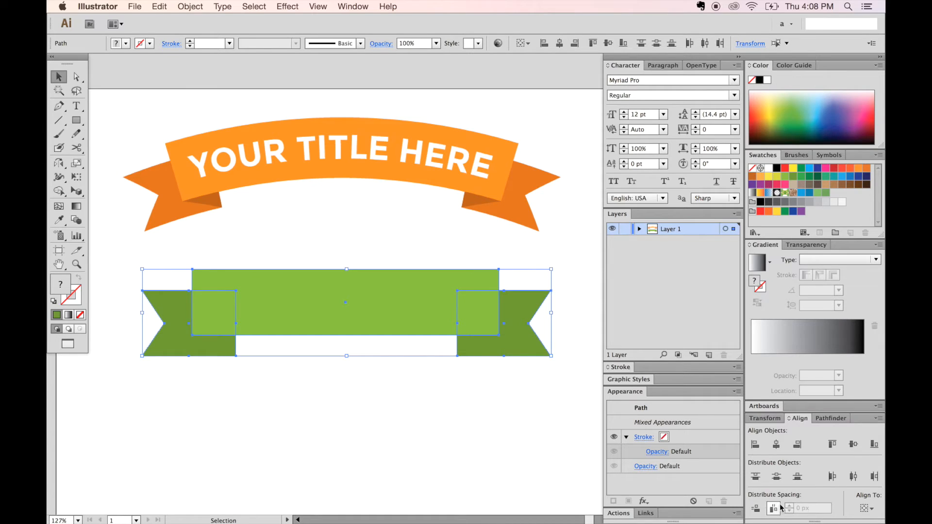
mouse_move(774, 508)
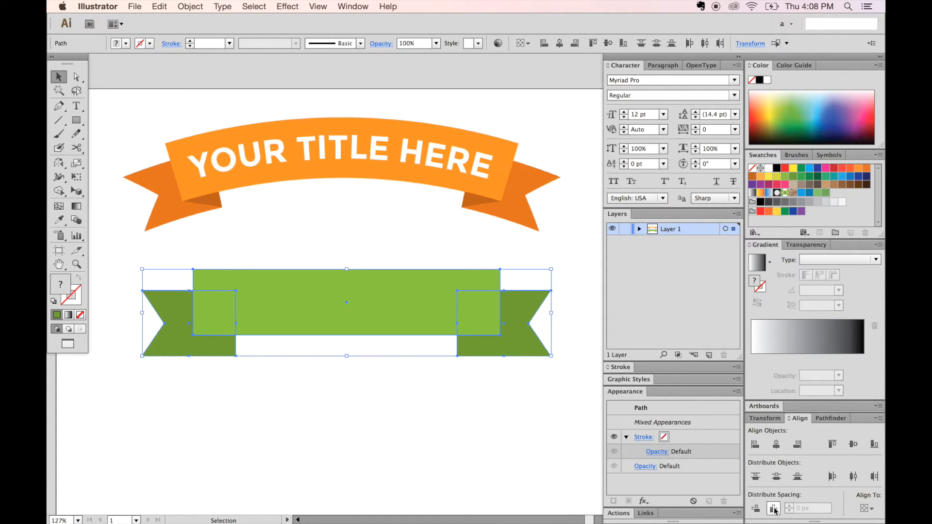
mouse_move(191, 199)
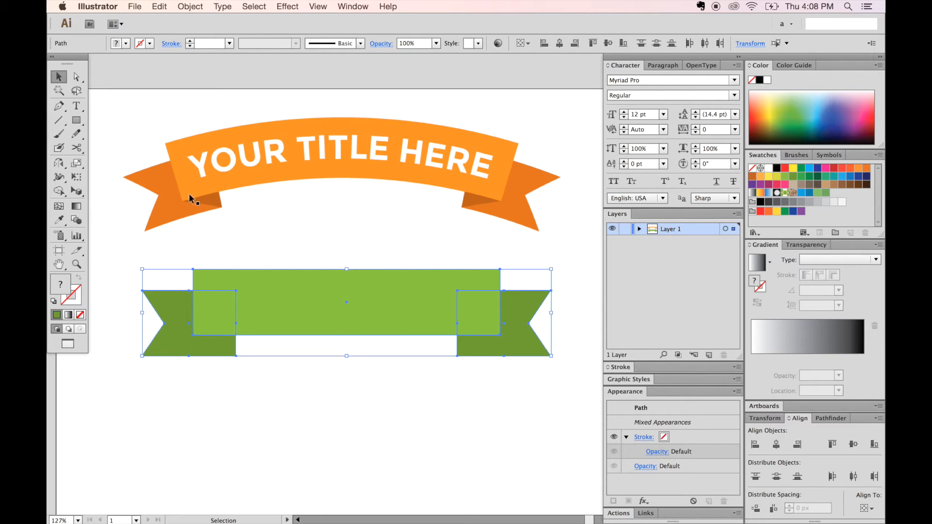
mouse_move(264, 371)
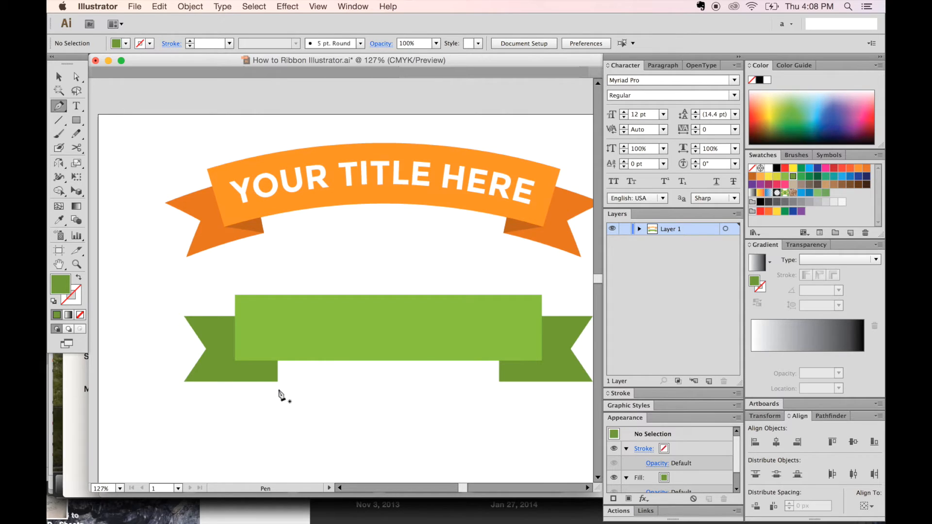
mouse_move(303, 368)
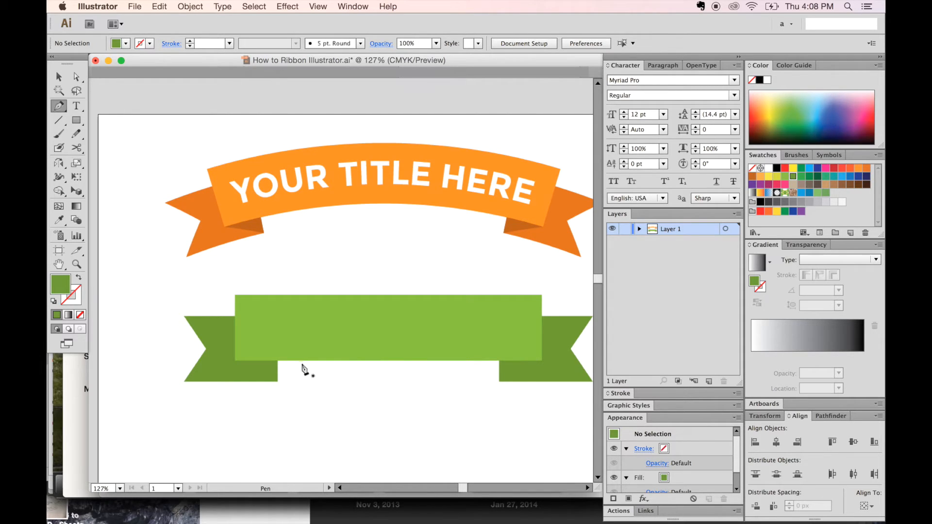
mouse_move(279, 366)
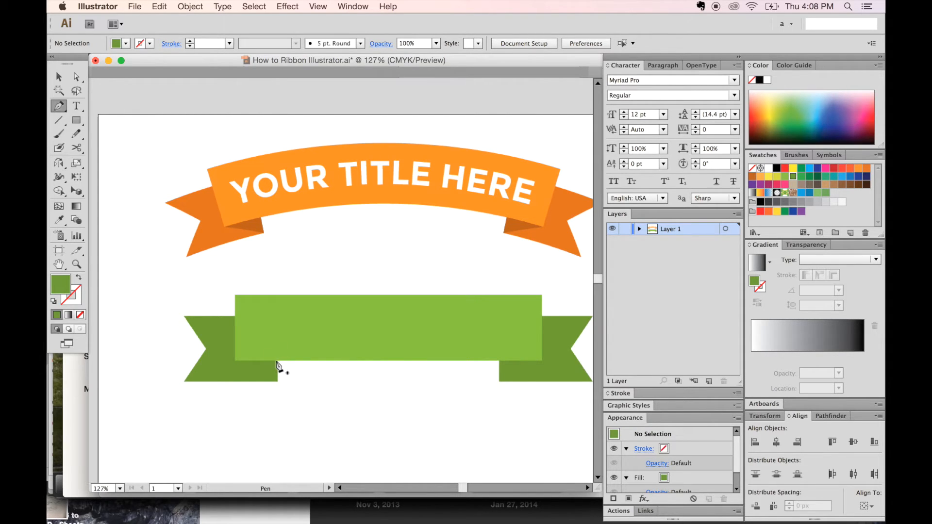
Draw the left fold triangle with the Pen tool from the bar's lower corner to the tail
click(280, 365)
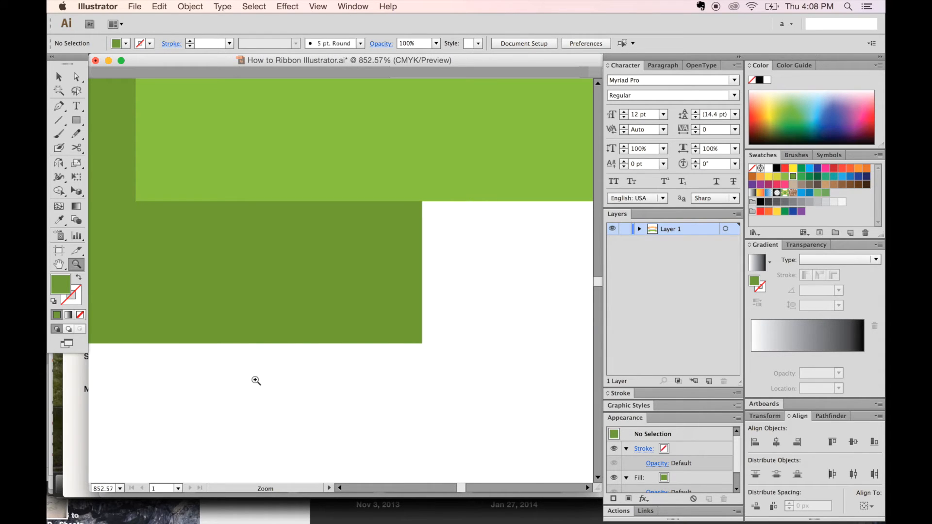
mouse_move(383, 278)
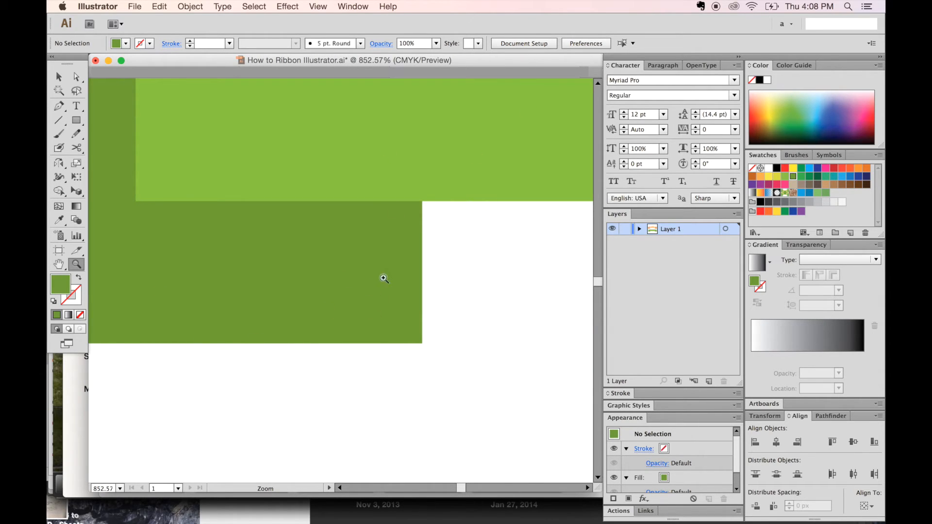
click(58, 106)
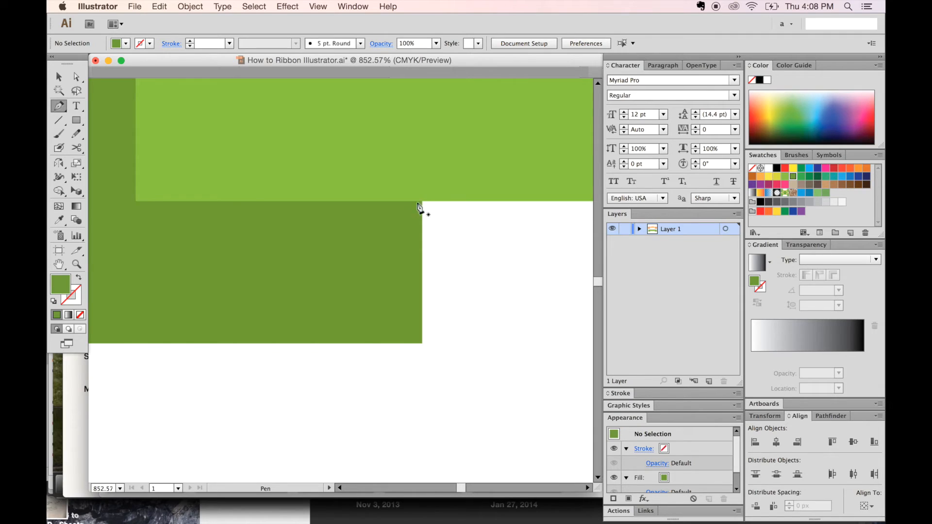
click(422, 202)
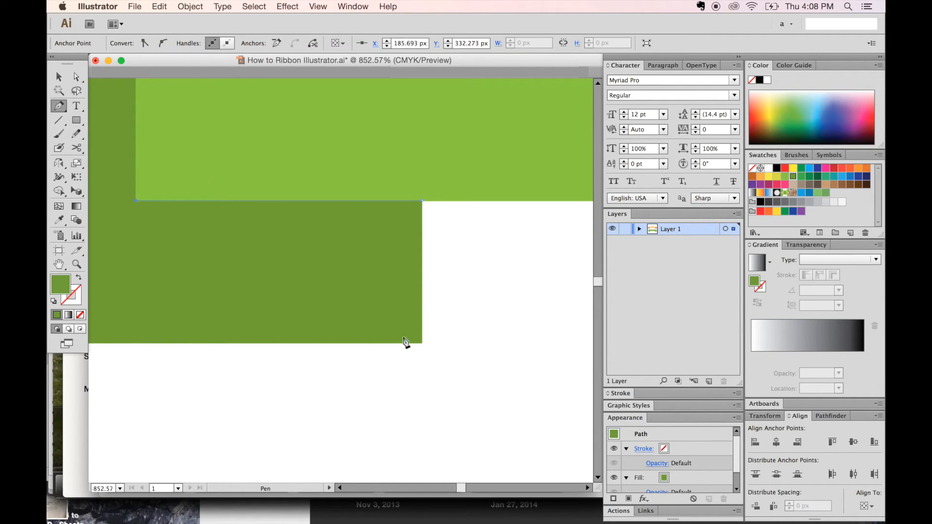
click(351, 415)
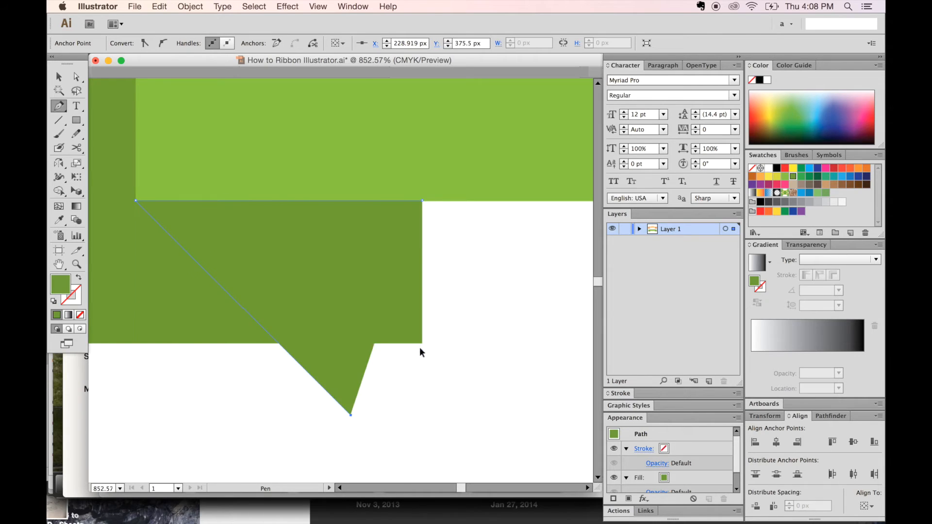
drag(351, 414, 422, 344)
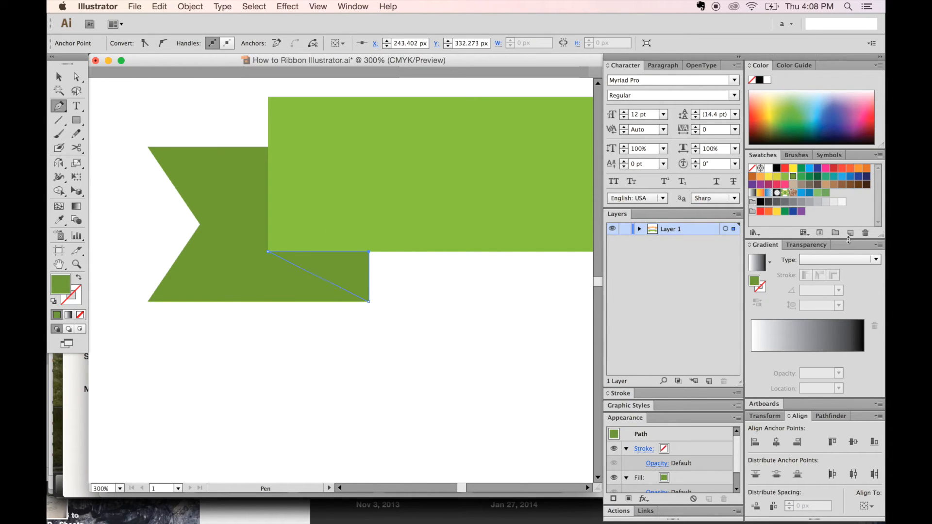
Save the fold green C=50 M=0 Y=100 K=49 as a new swatch
click(850, 233)
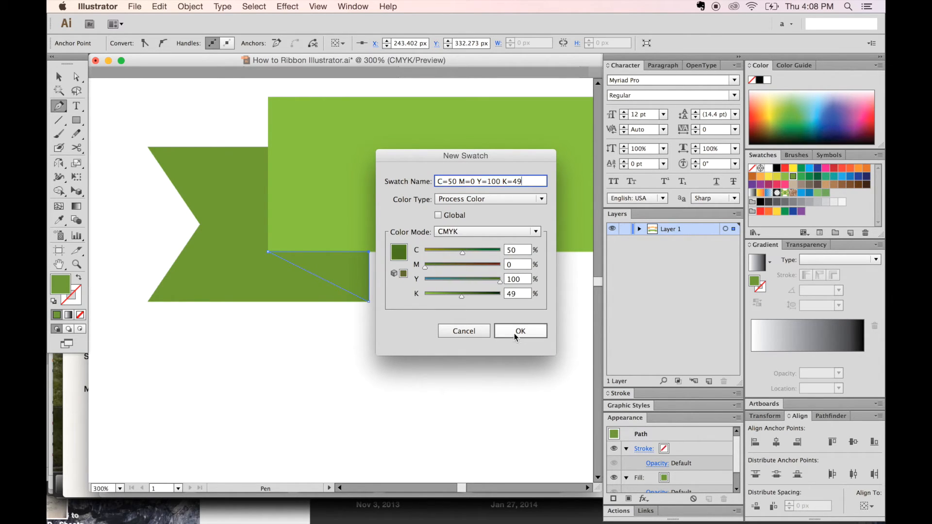
click(520, 331)
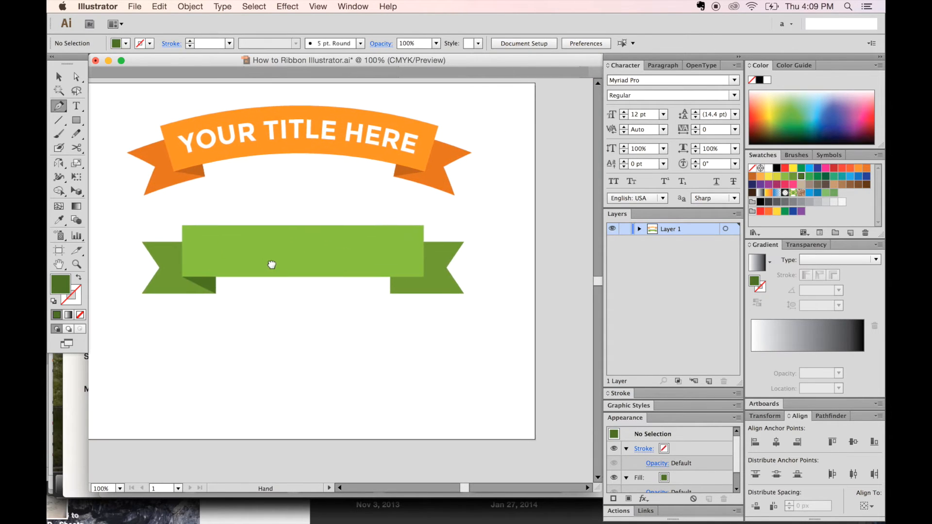
Reflect-copy the left fold triangle across the vertical axis to the ribbon's right side
click(77, 77)
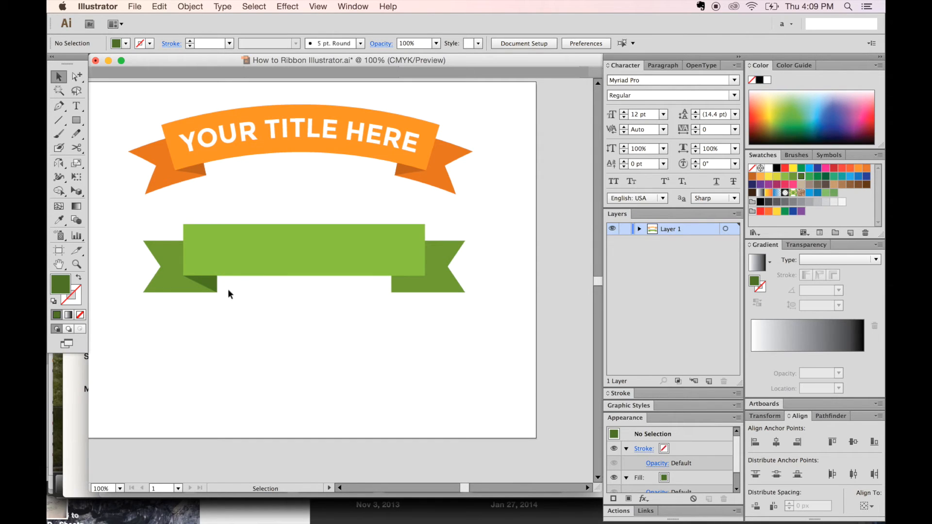
mouse_move(209, 284)
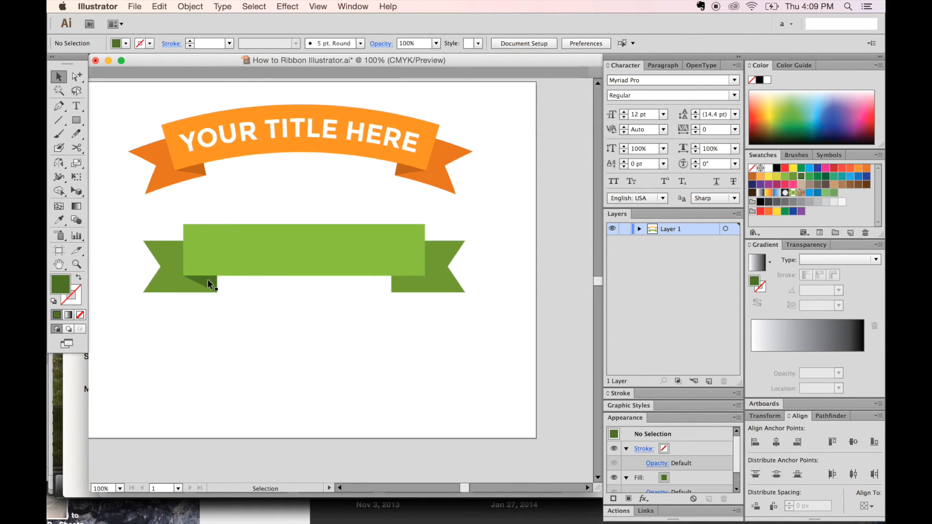
click(202, 282)
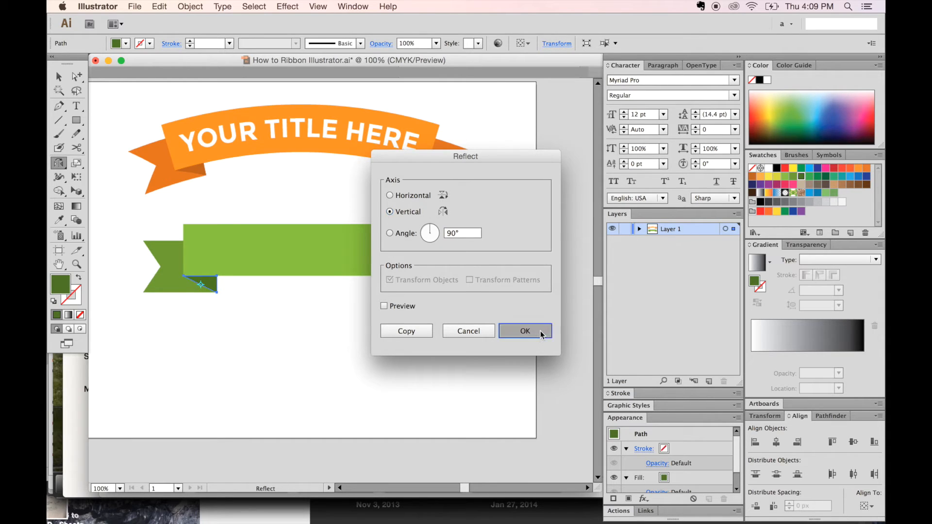
click(525, 331)
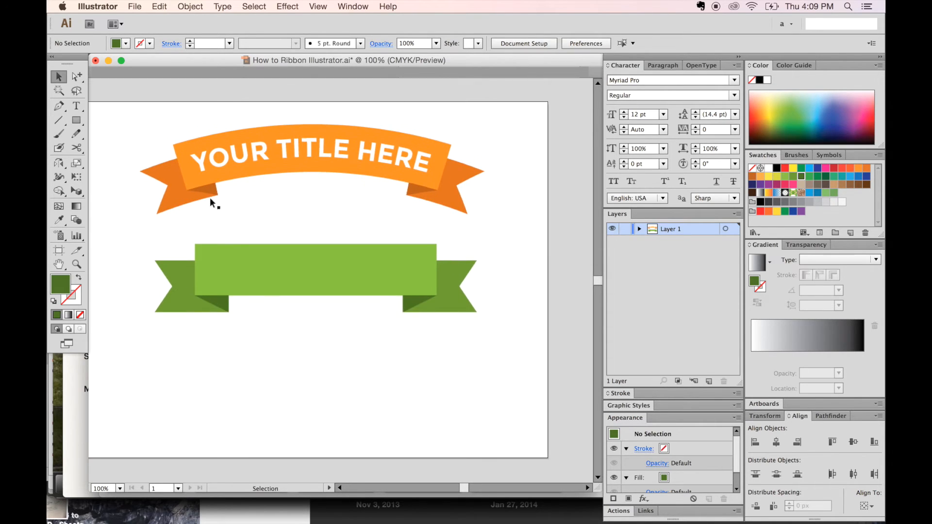
mouse_move(427, 296)
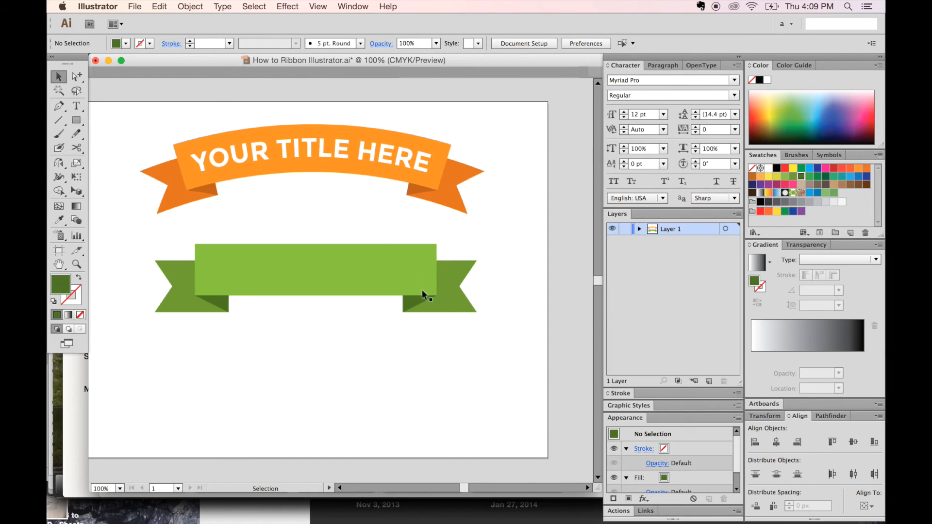
mouse_move(530, 251)
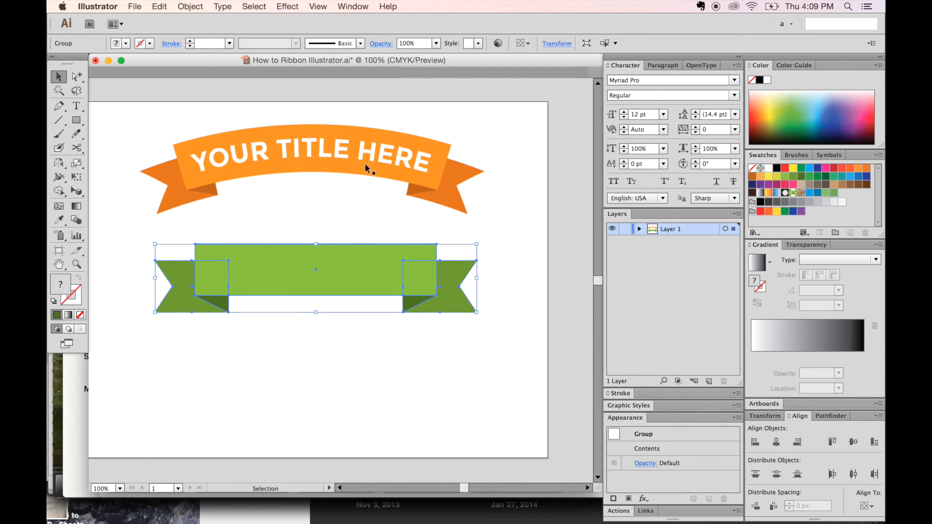
Apply Effect > Warp > Arc, Horizontal with Bend 24%, to the grouped ribbon
click(287, 6)
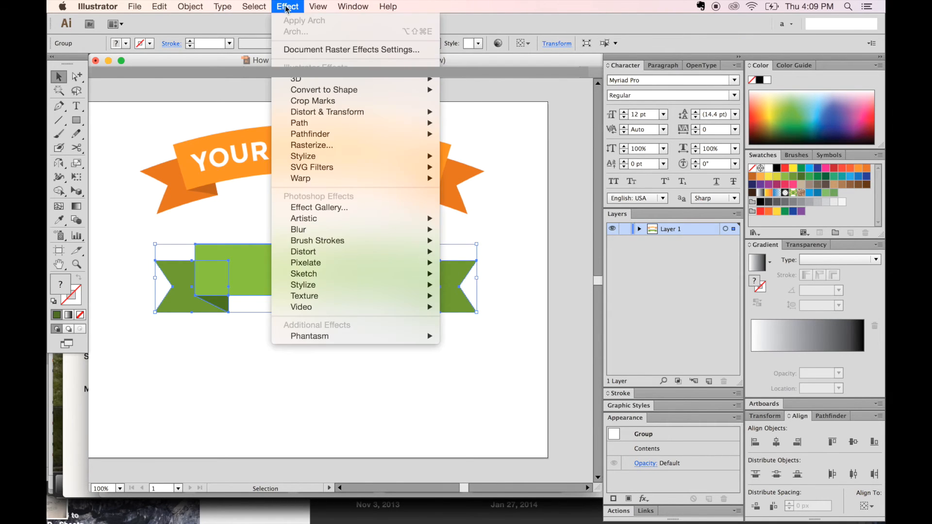
mouse_move(300, 178)
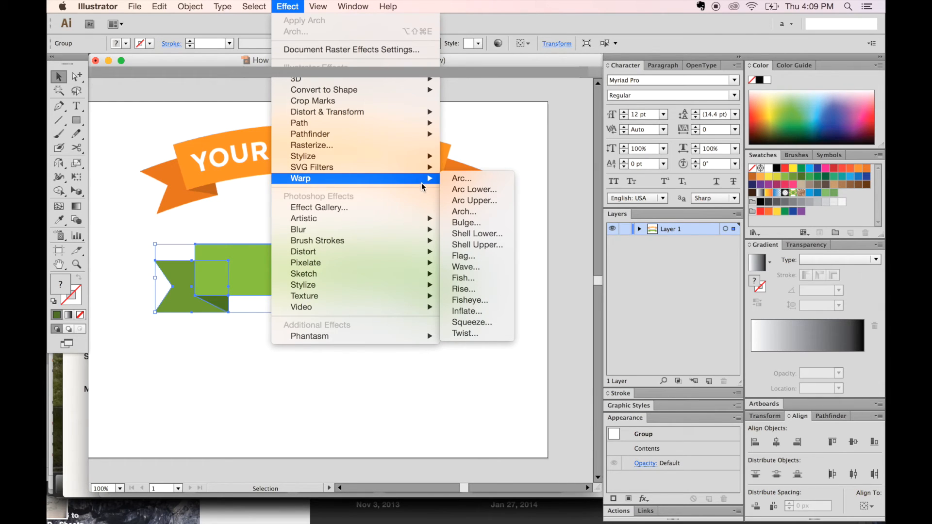
mouse_move(462, 178)
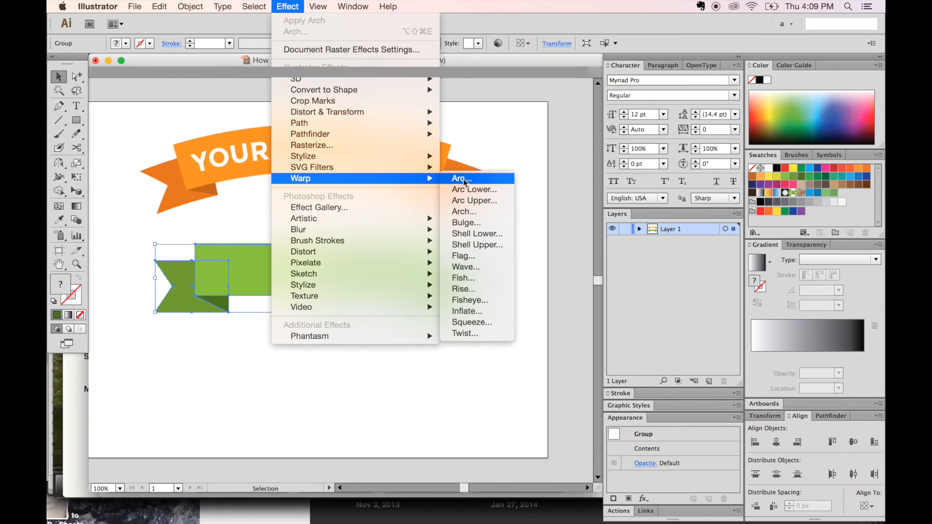
mouse_move(467, 181)
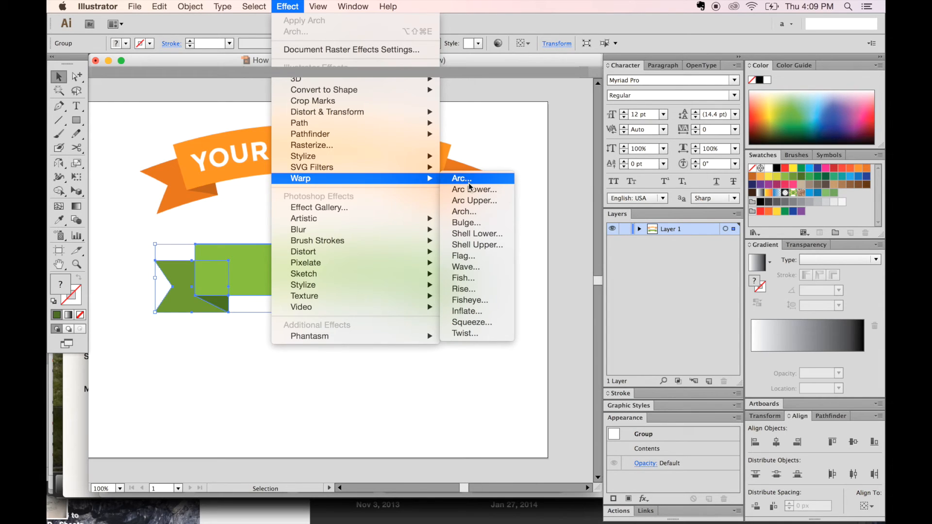
click(462, 178)
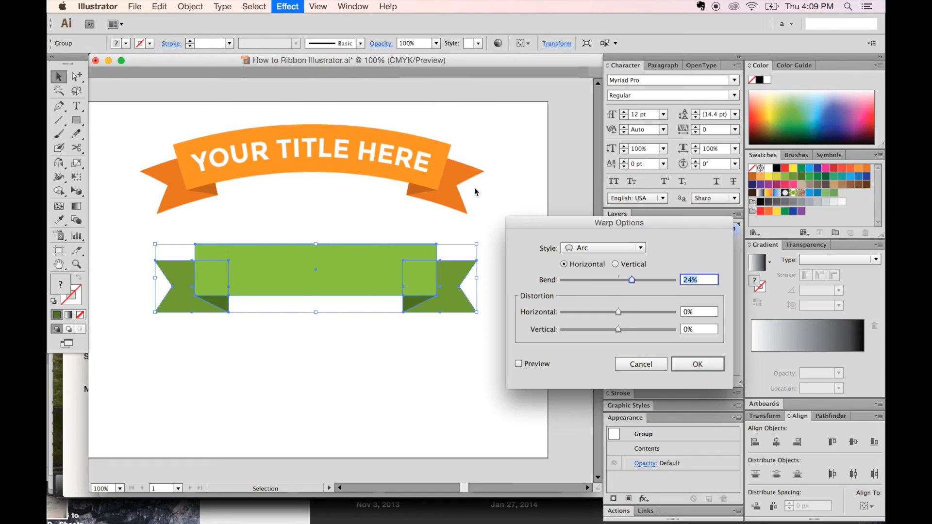
mouse_move(678, 301)
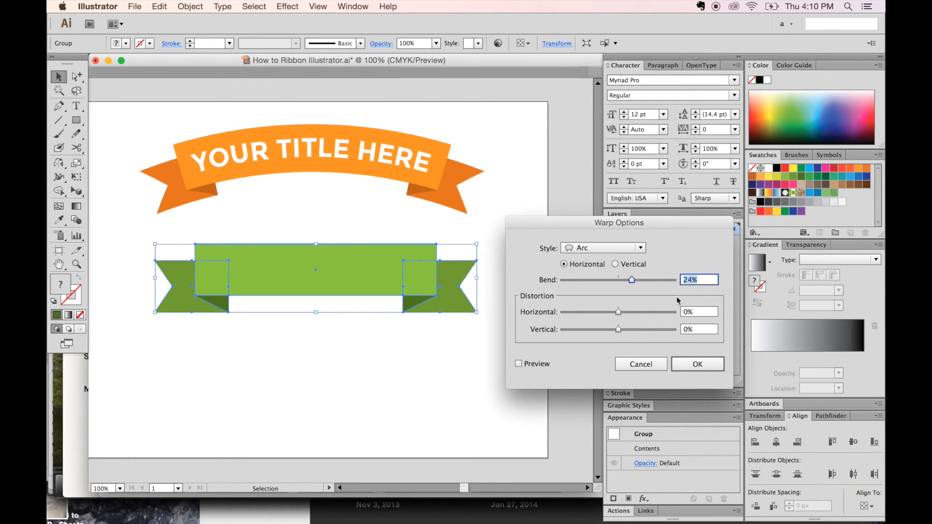
mouse_move(697, 364)
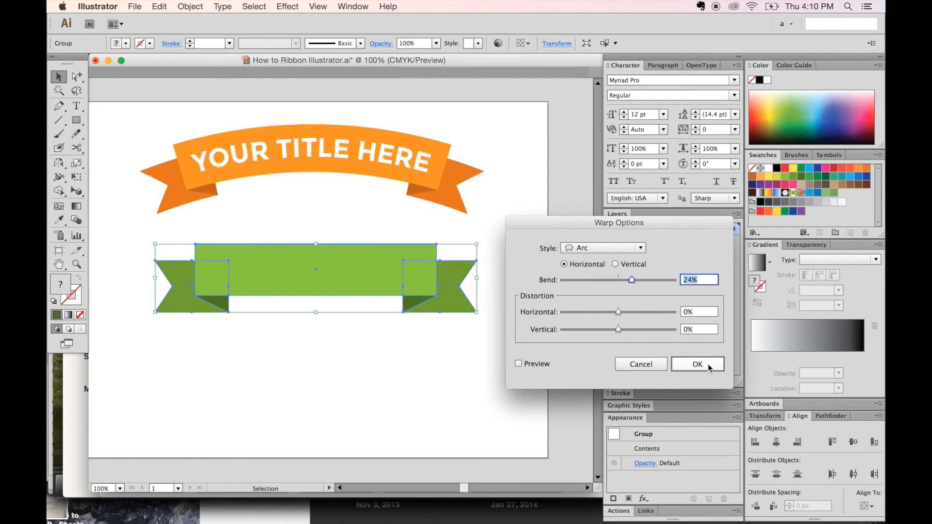
click(697, 363)
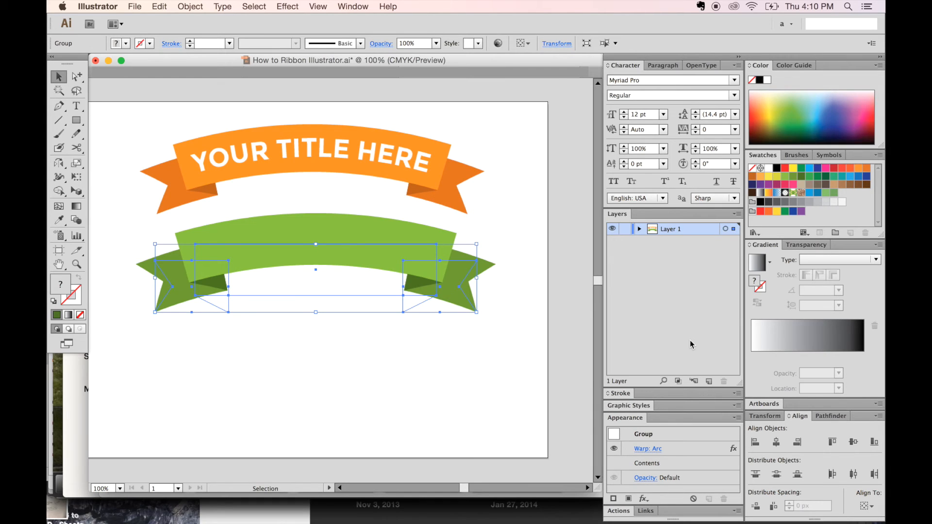
mouse_move(392, 269)
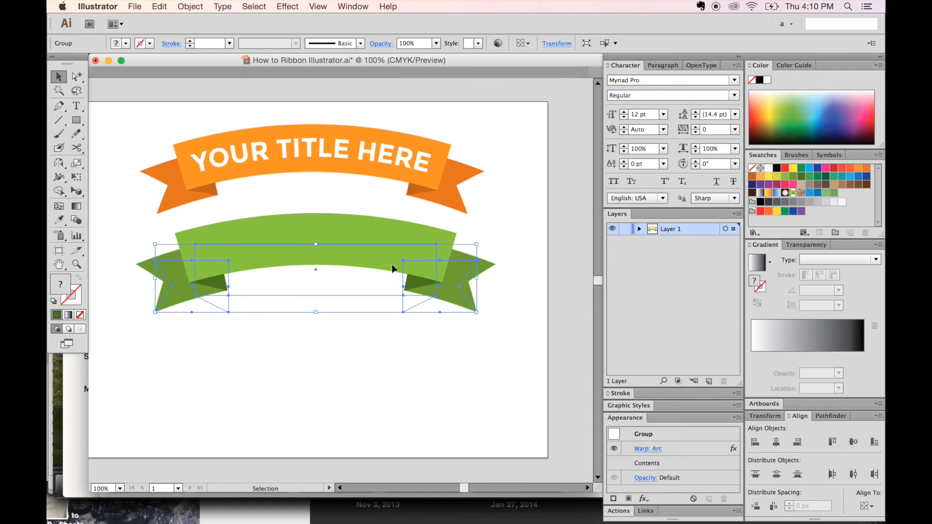
mouse_move(303, 308)
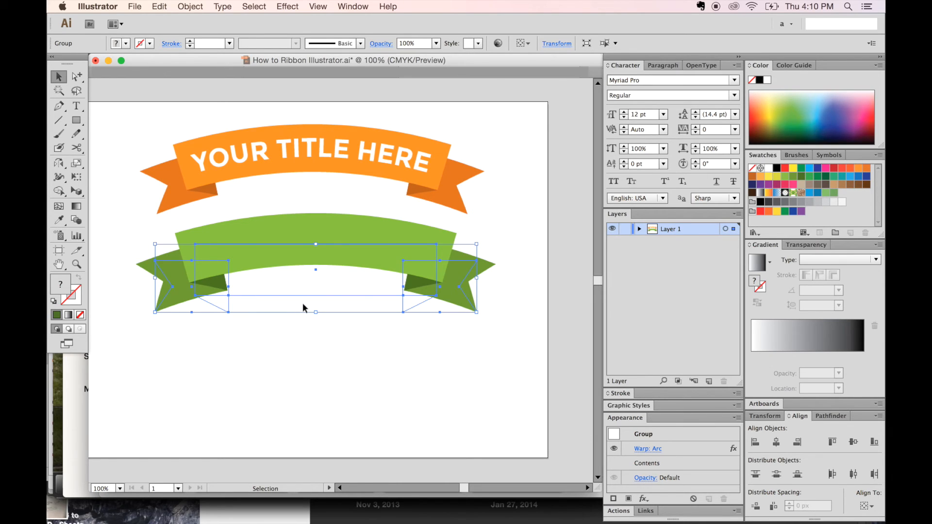
mouse_move(333, 269)
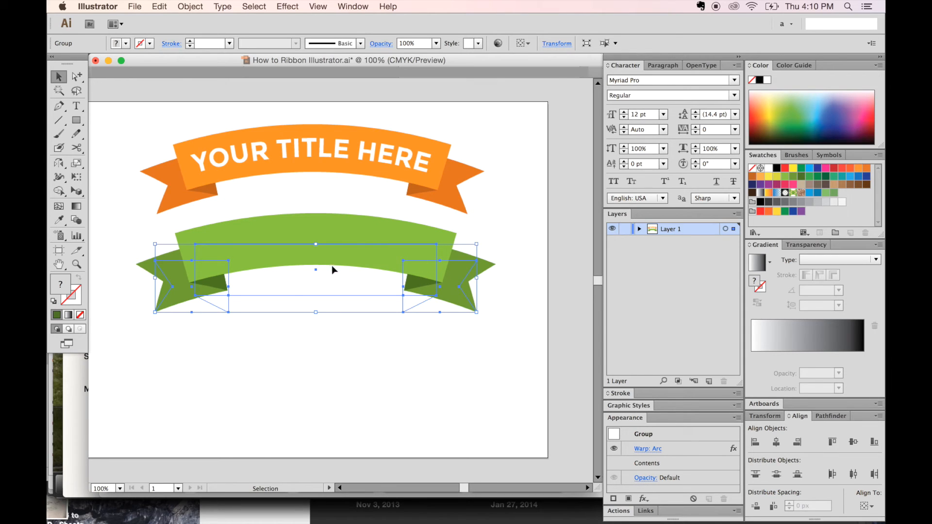
click(287, 6)
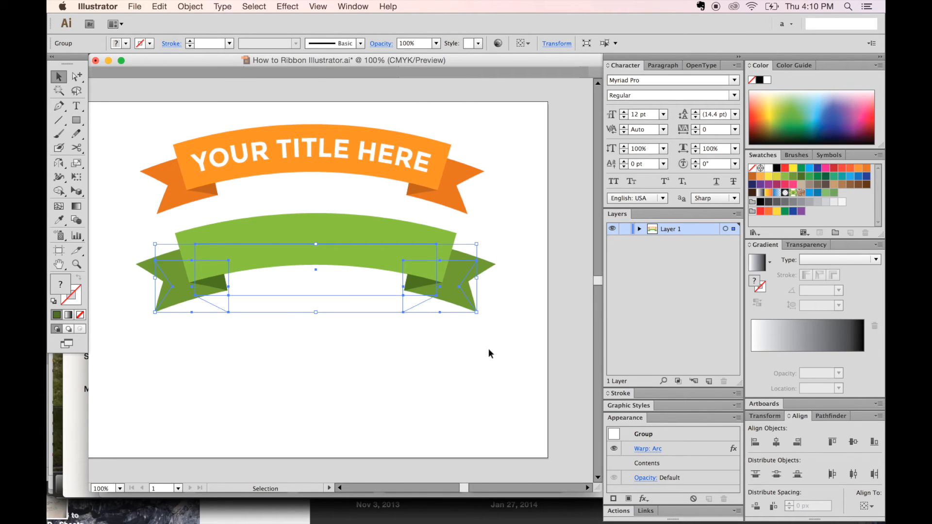
mouse_move(237, 162)
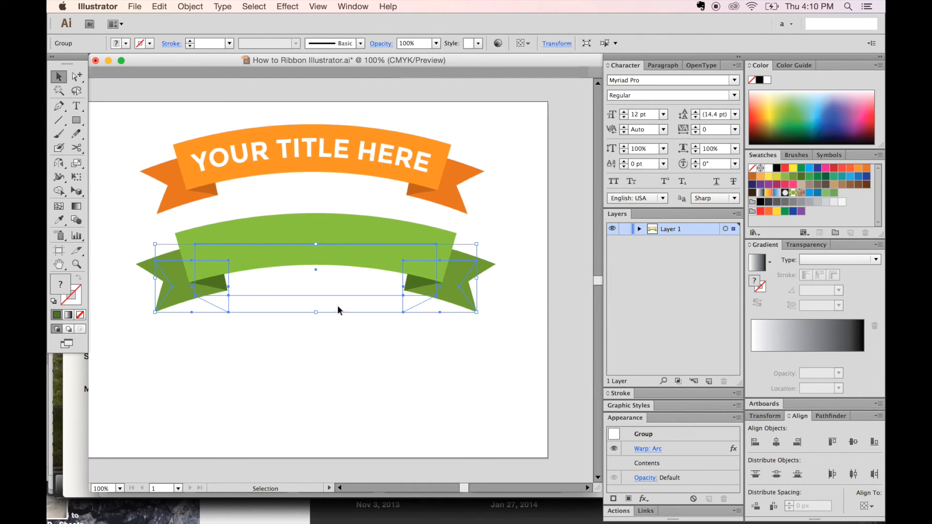
mouse_move(387, 262)
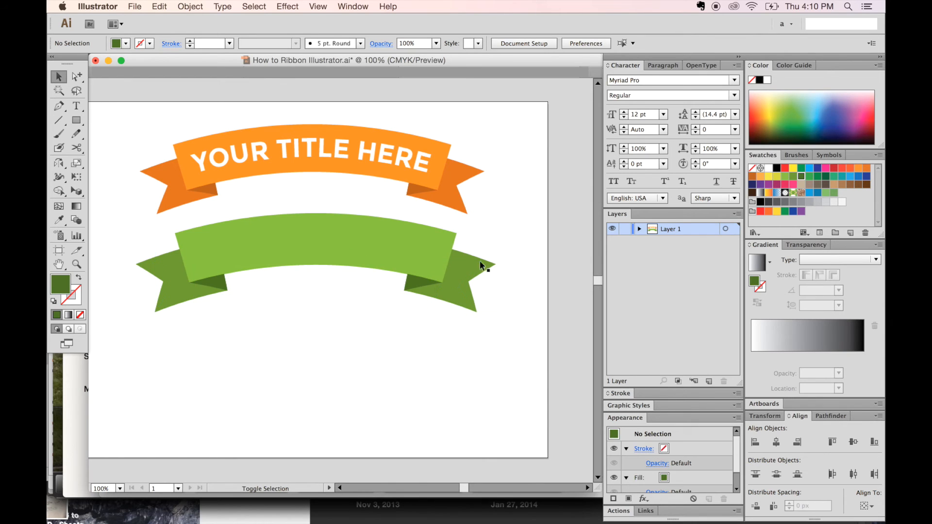
click(315, 262)
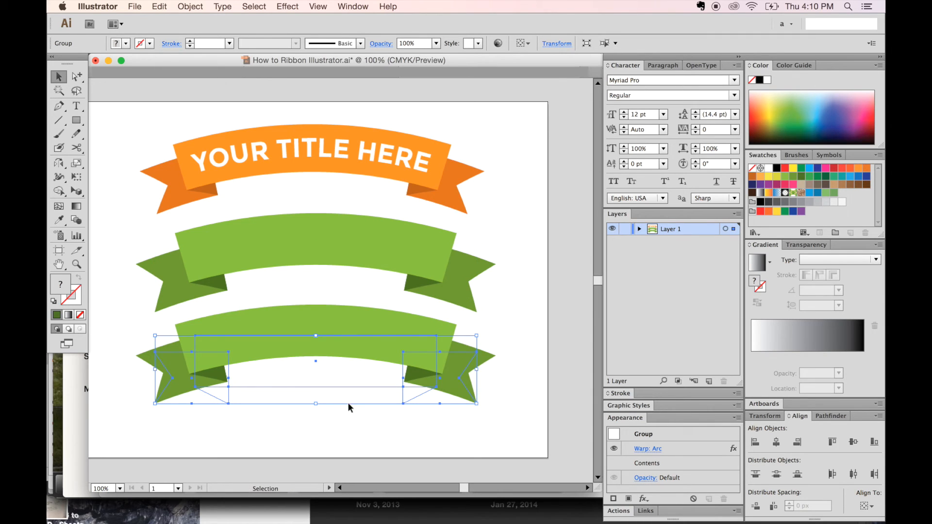
mouse_move(405, 361)
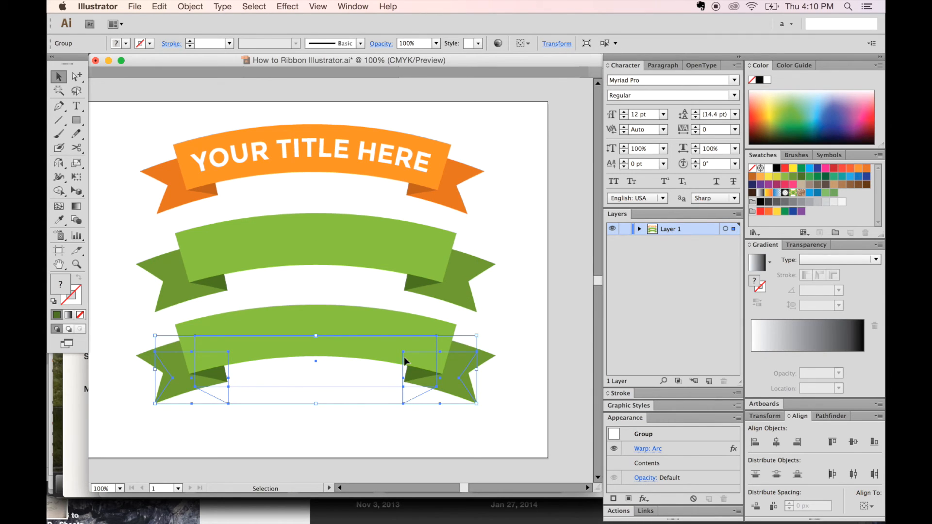
mouse_move(262, 7)
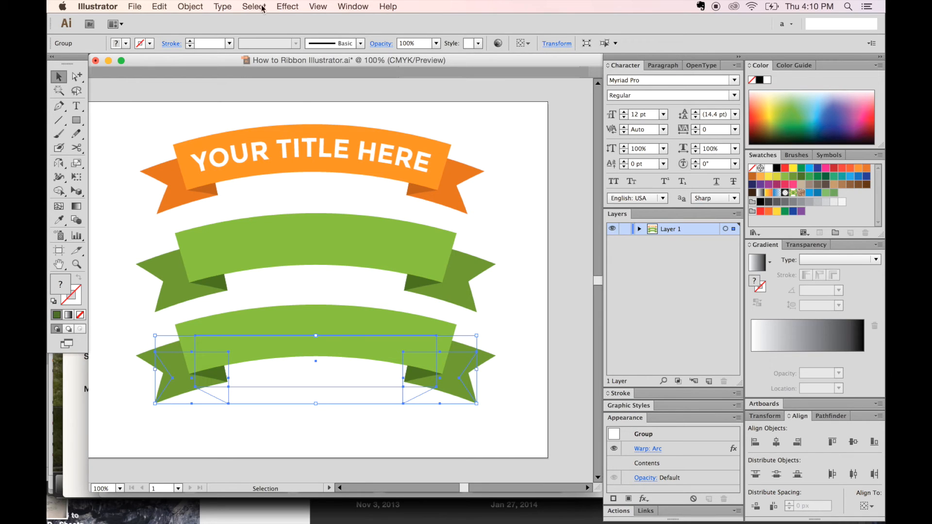
click(191, 7)
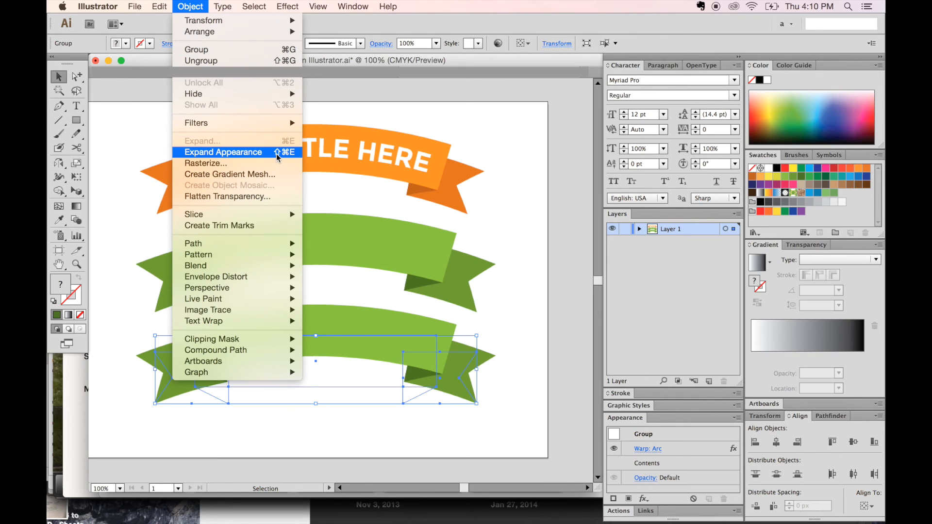
click(222, 152)
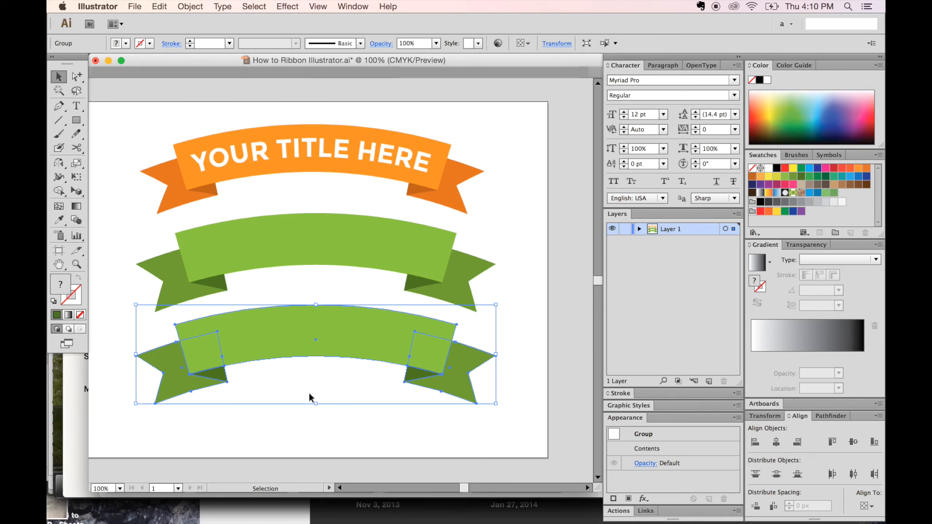
mouse_move(544, 348)
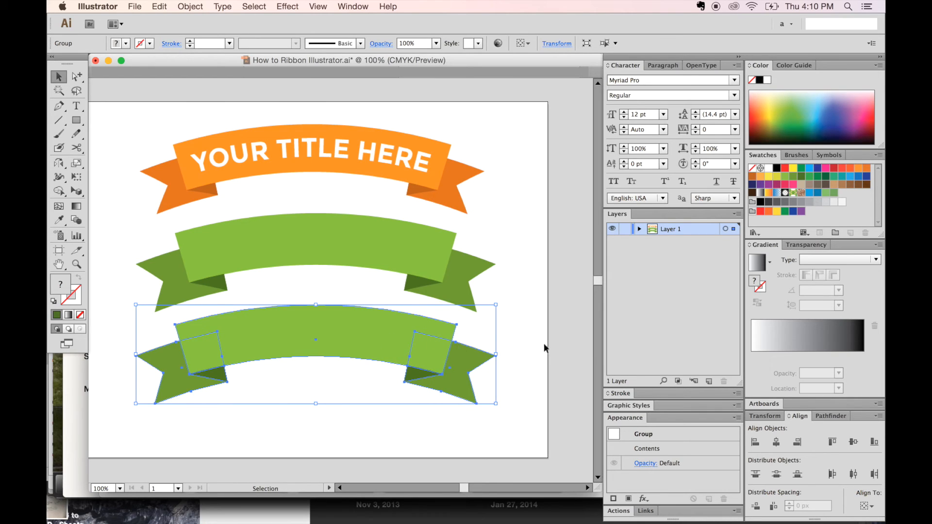
mouse_move(336, 377)
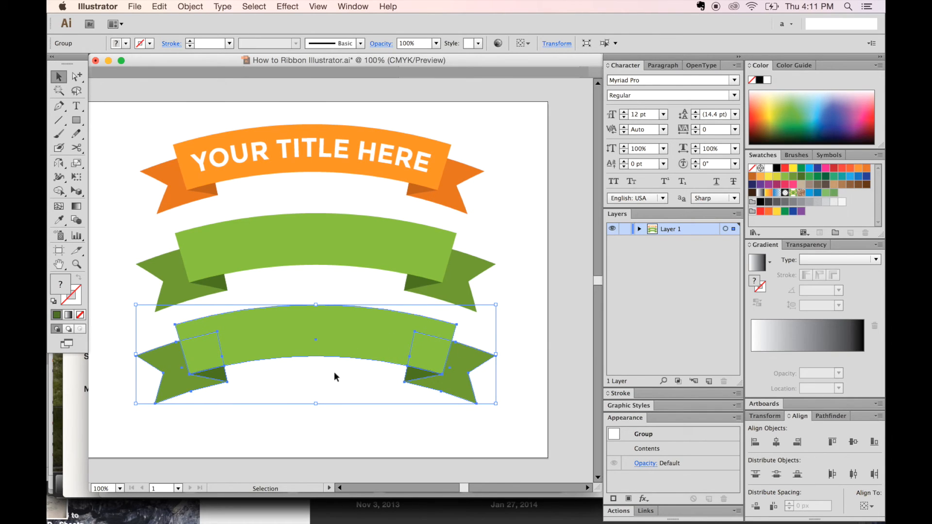
mouse_move(414, 164)
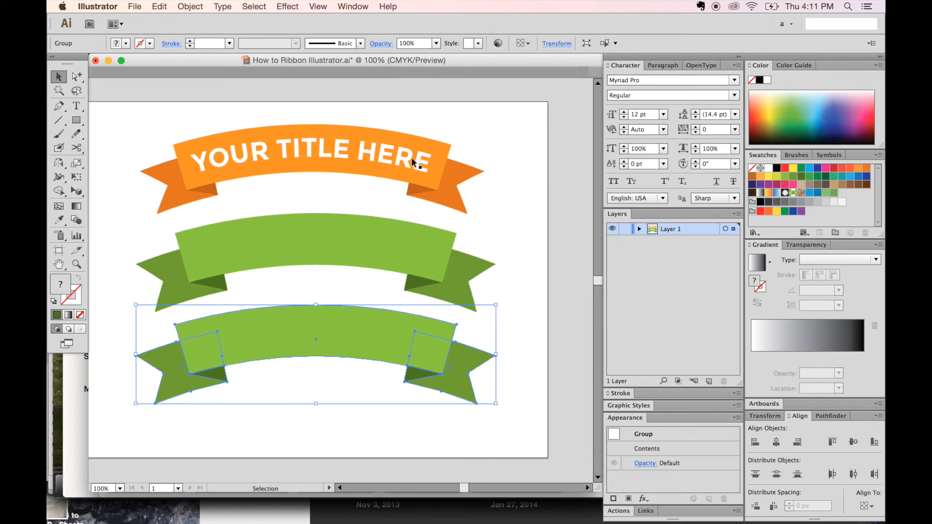
mouse_move(318, 205)
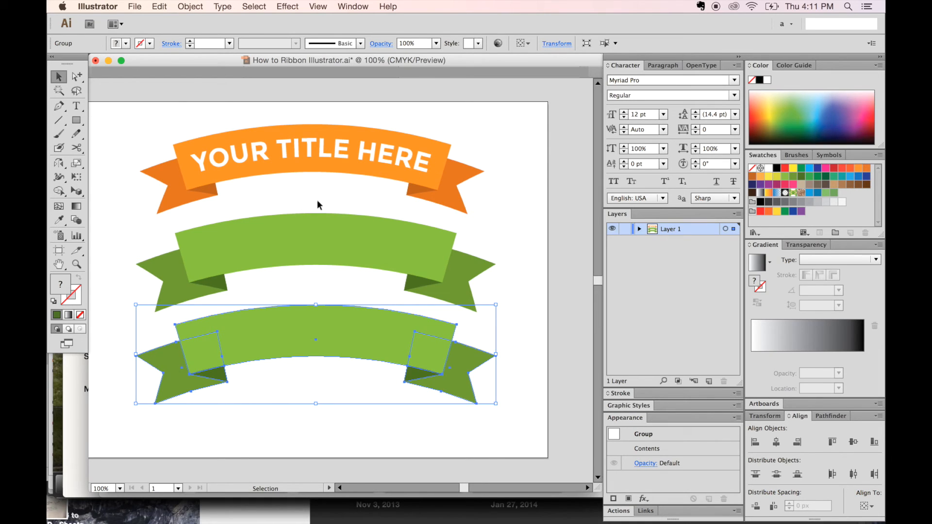
mouse_move(325, 387)
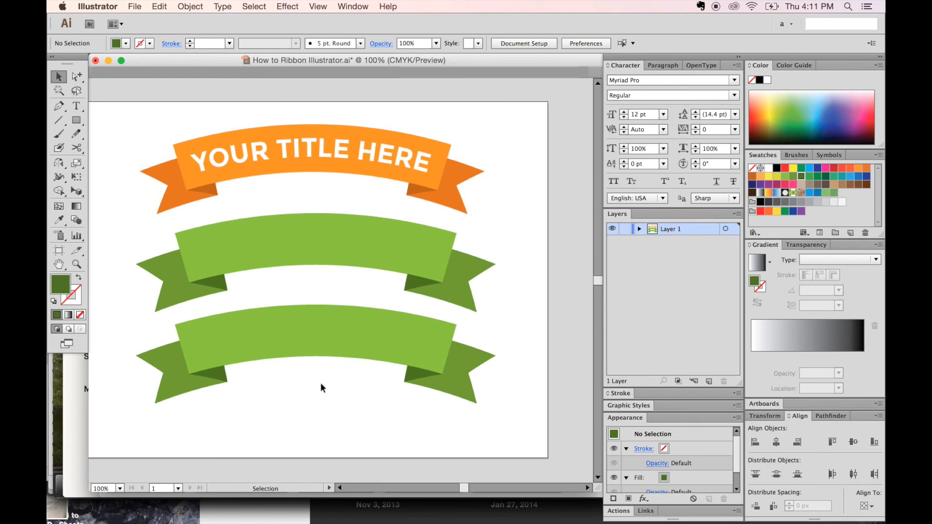
Create a fill-less curved path from the bottom ribbon's center band lower edge
click(76, 76)
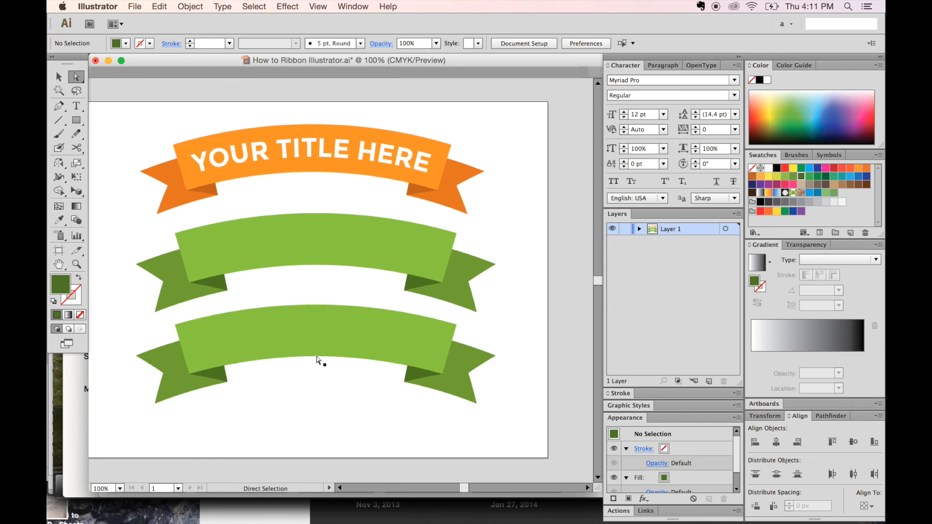
click(315, 357)
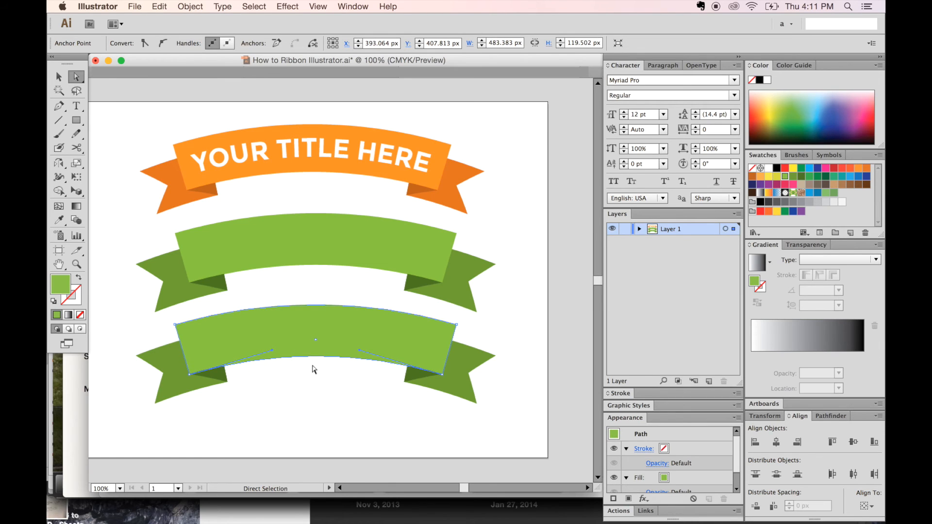
mouse_move(180, 323)
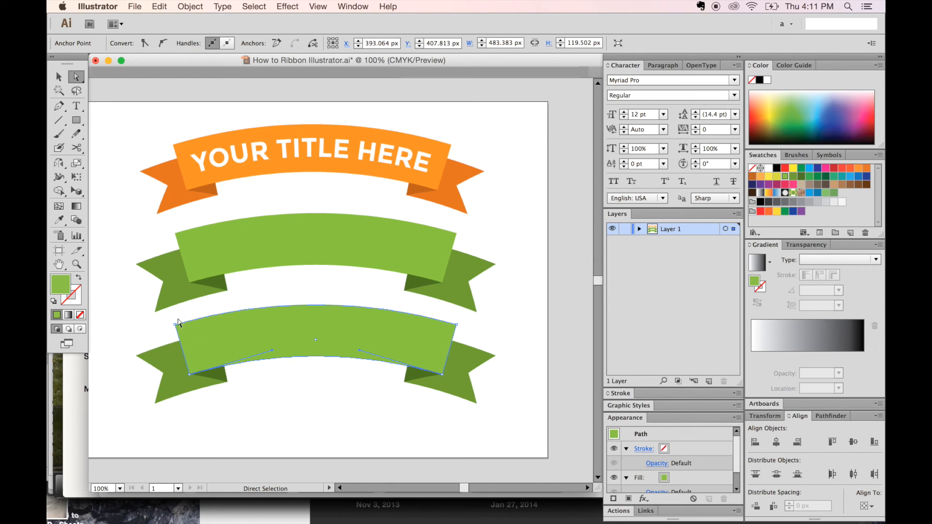
mouse_move(402, 408)
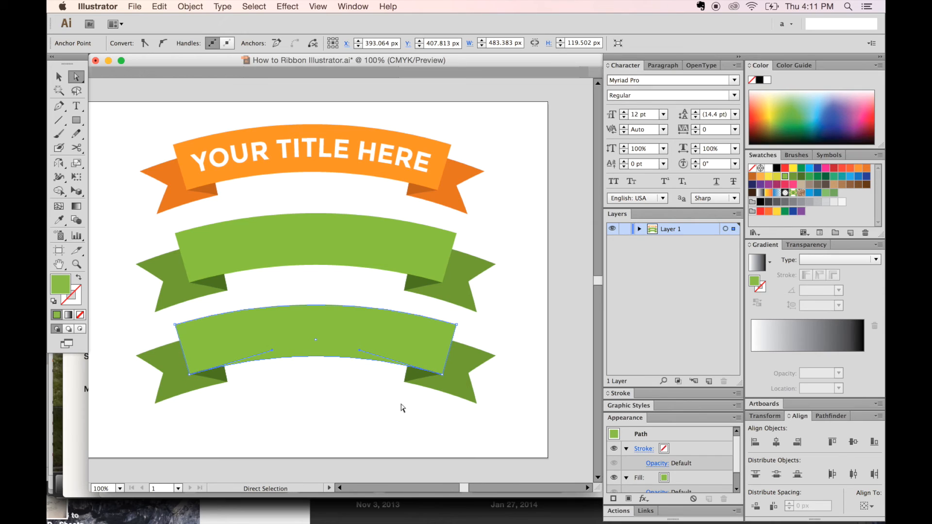
mouse_move(320, 385)
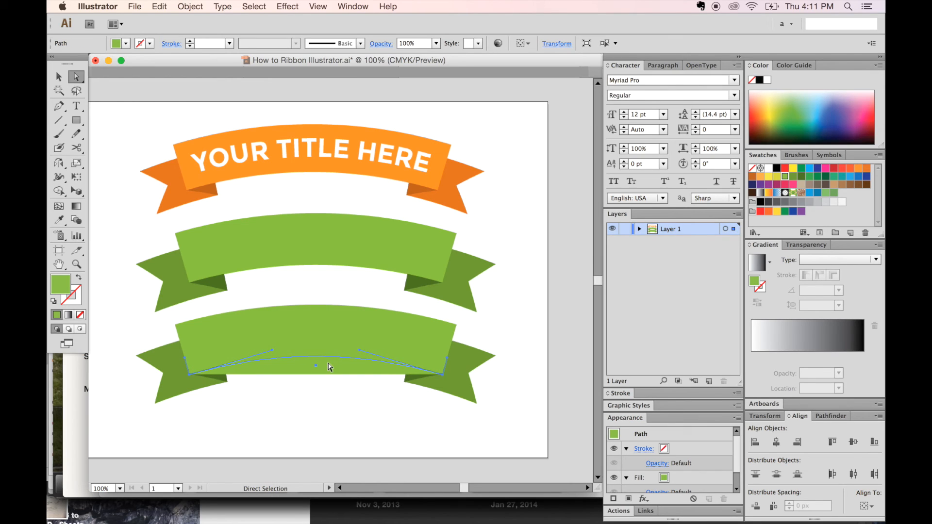
mouse_move(126, 242)
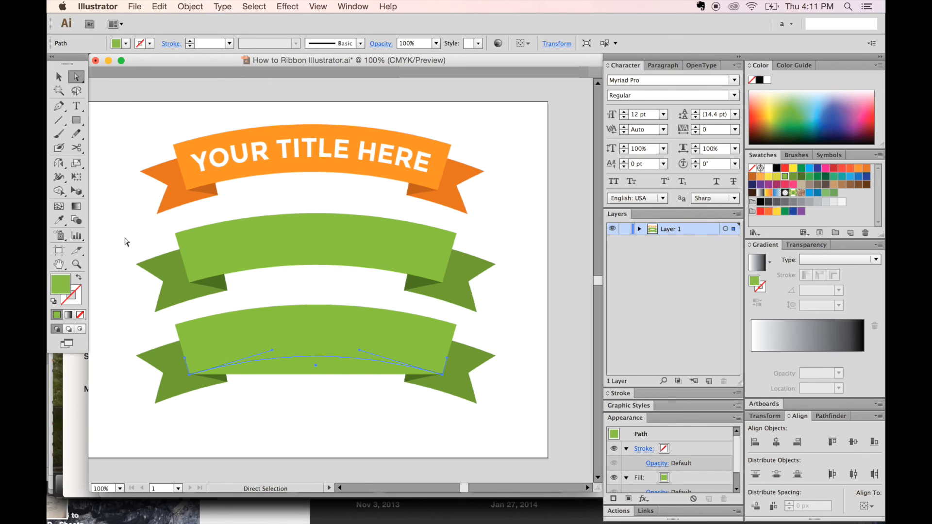
mouse_move(80, 315)
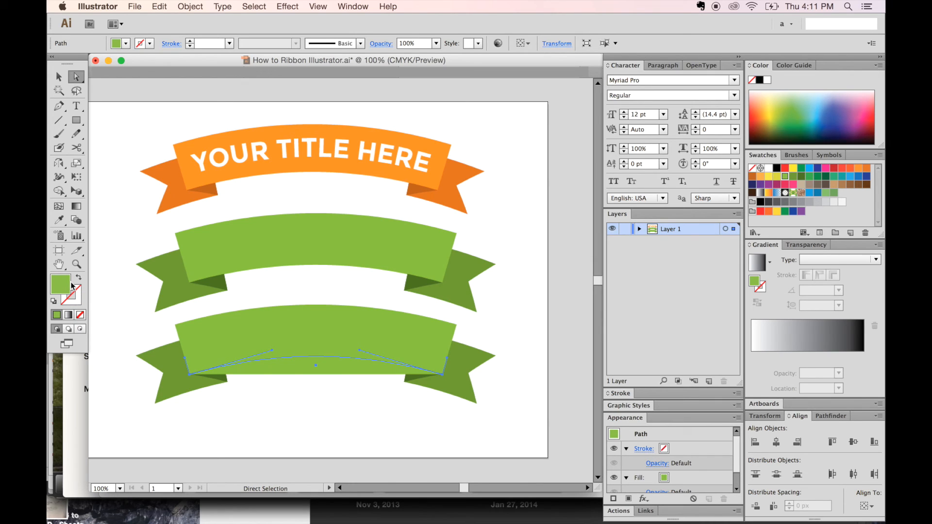
click(60, 286)
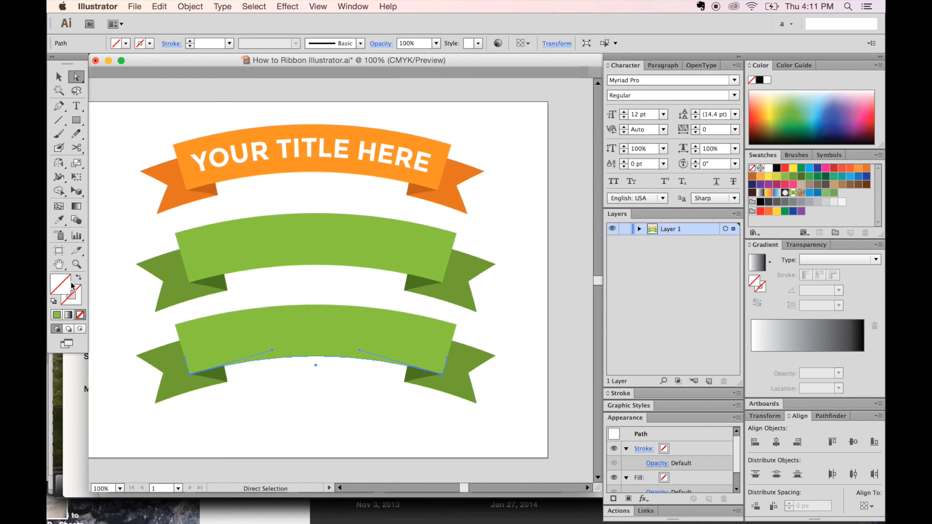
mouse_move(352, 242)
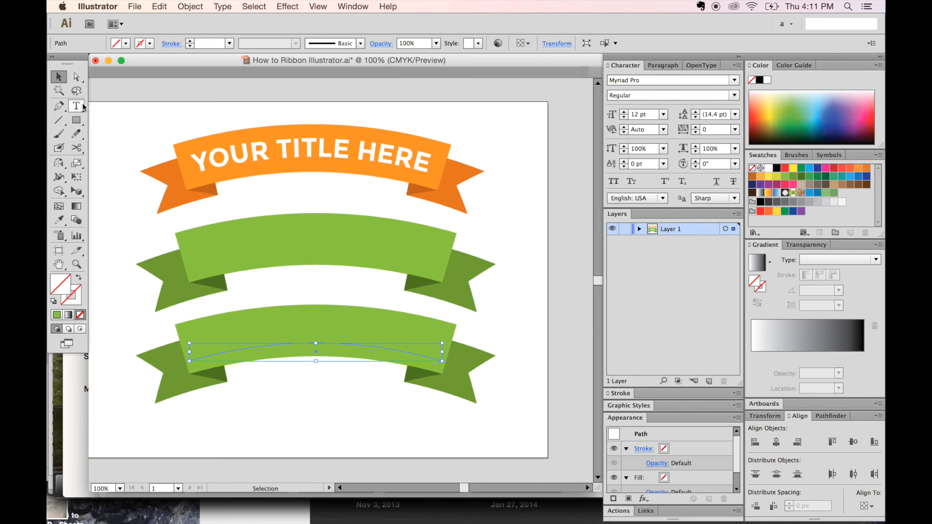
Place the title text along the curved path with the Type on a Path tool
click(77, 106)
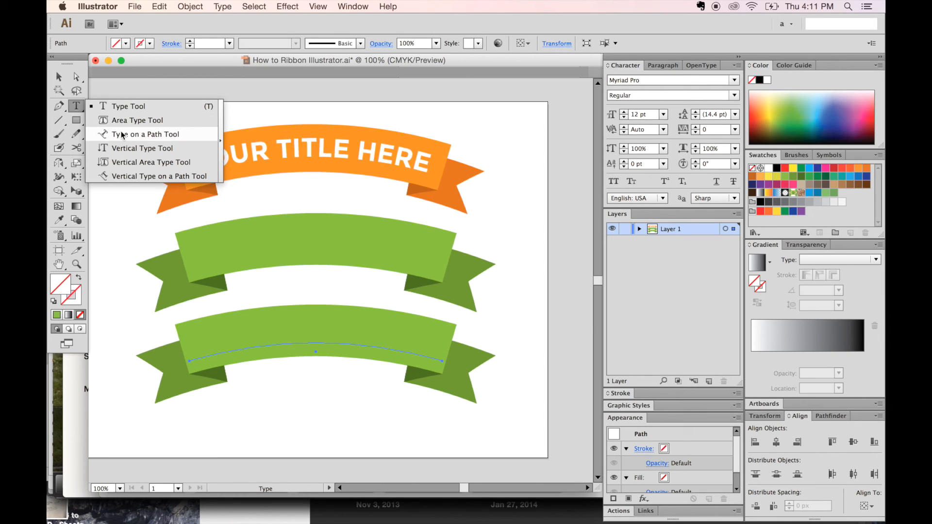
click(145, 134)
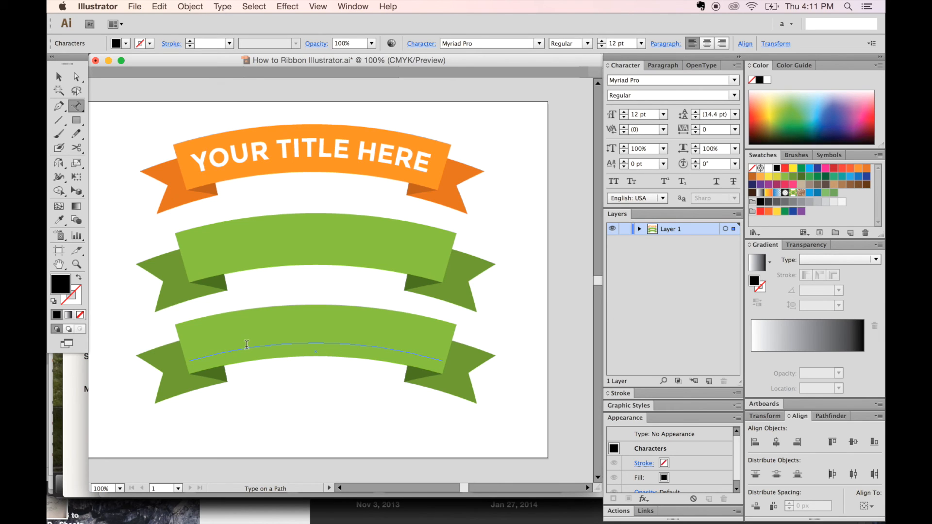
text(hou)
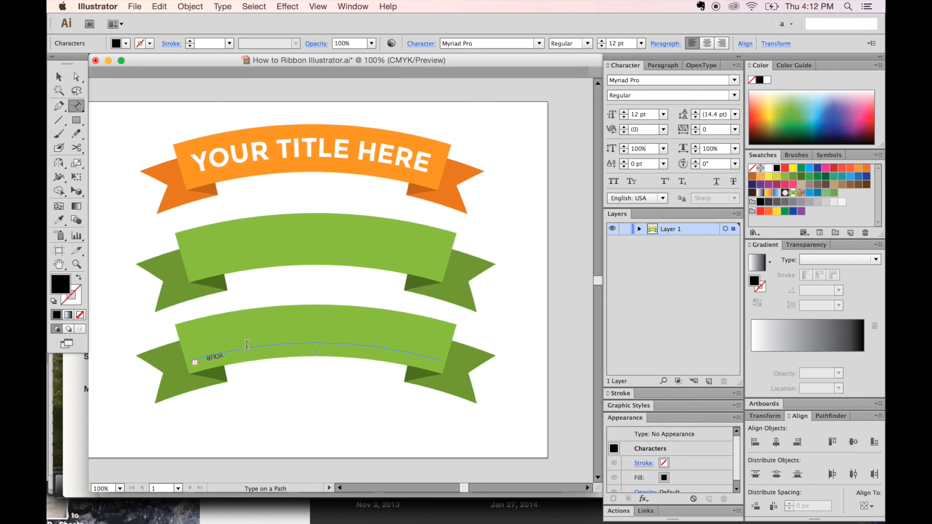
click(58, 76)
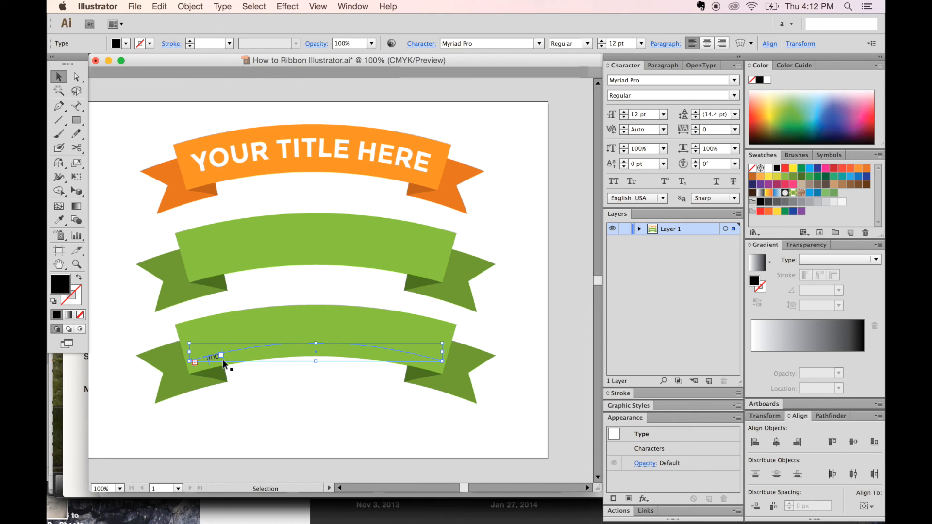
Flip 'YOUR TITLE HERE' to the curve's upper side and center-align it on the arc
drag(208, 359, 223, 361)
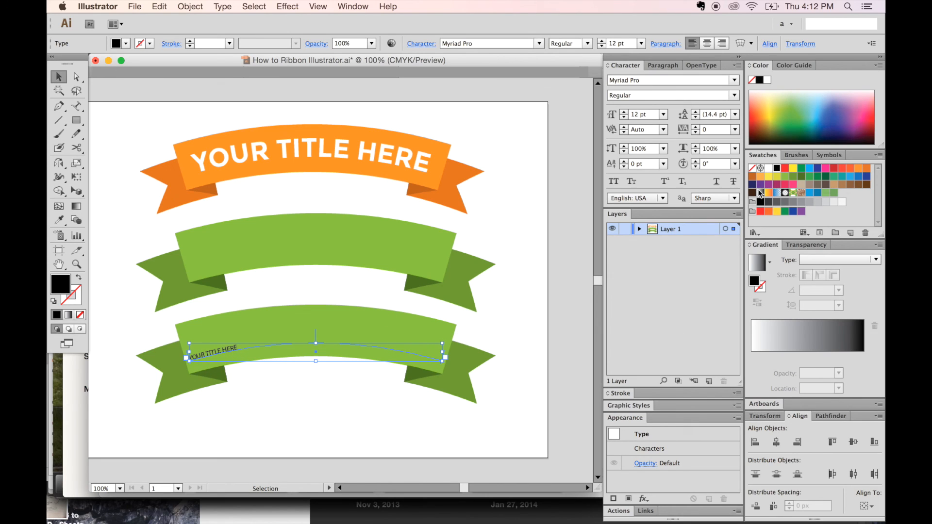
click(663, 66)
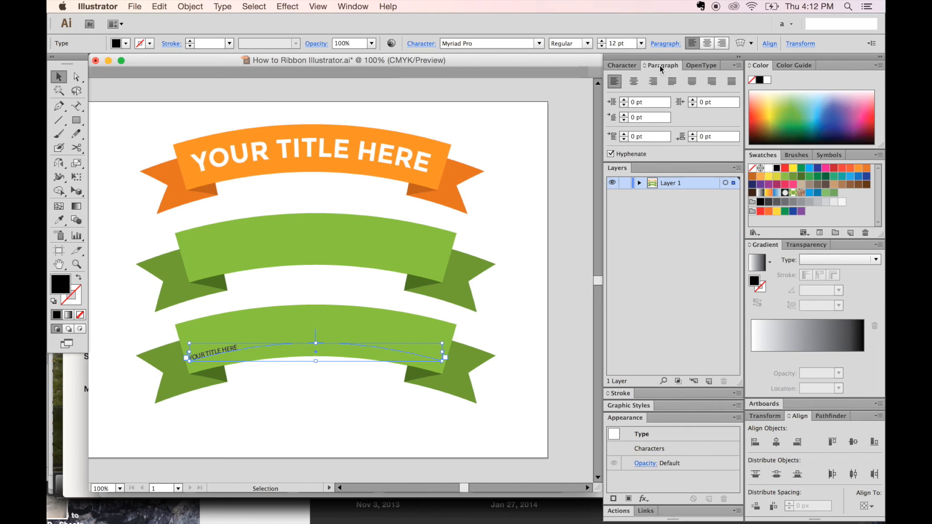
click(633, 82)
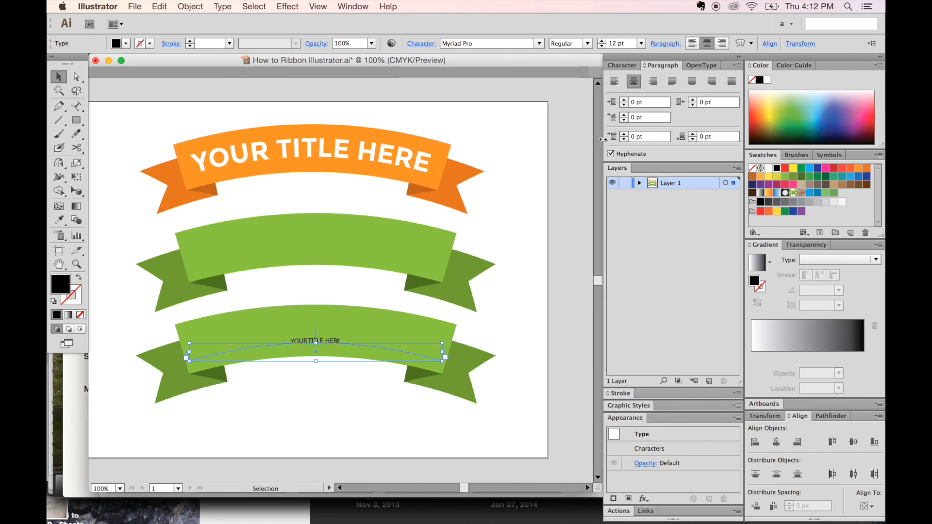
mouse_move(458, 222)
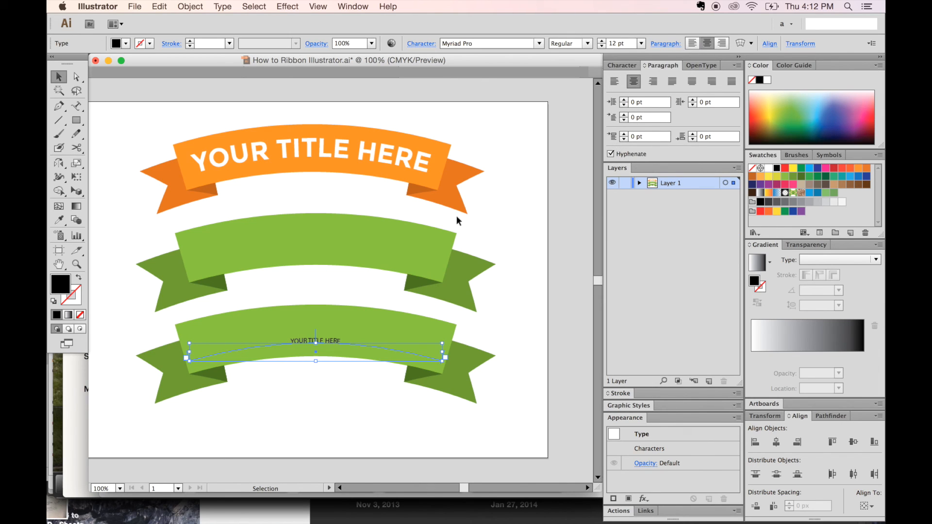
mouse_move(321, 202)
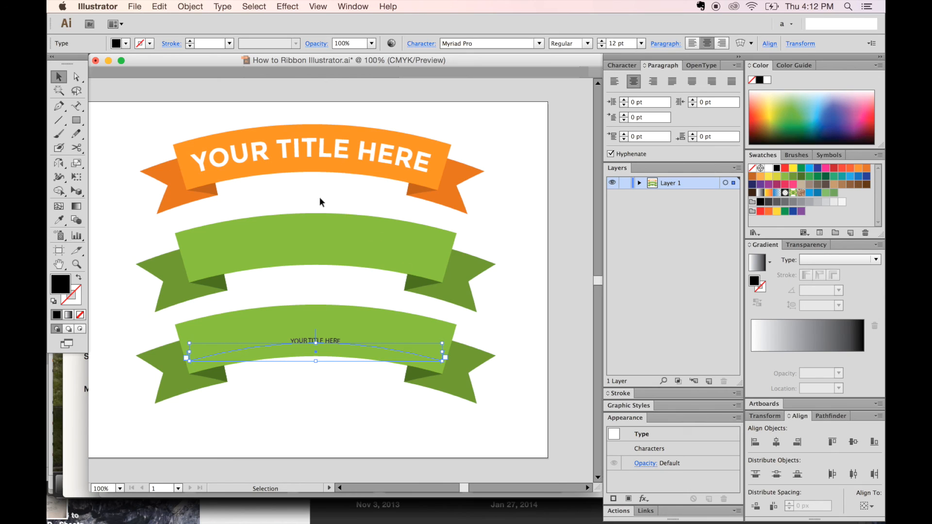
mouse_move(334, 331)
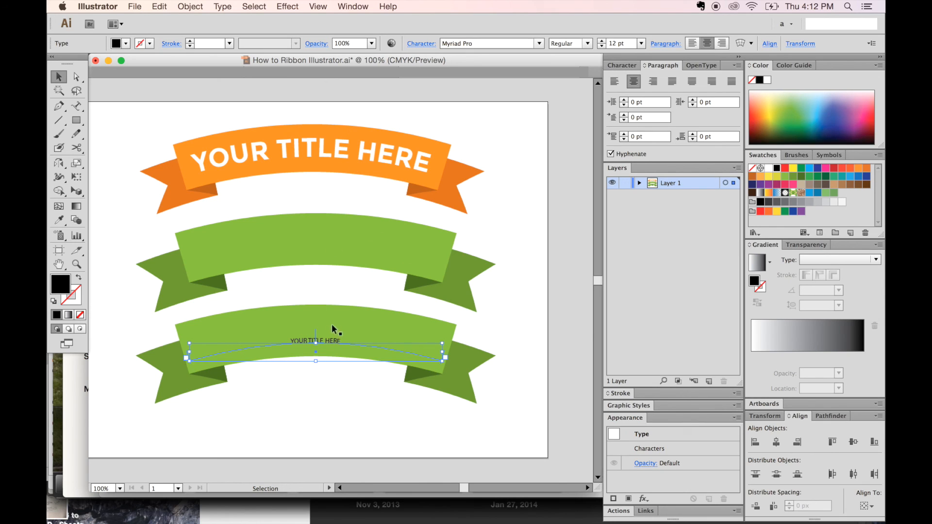
click(59, 220)
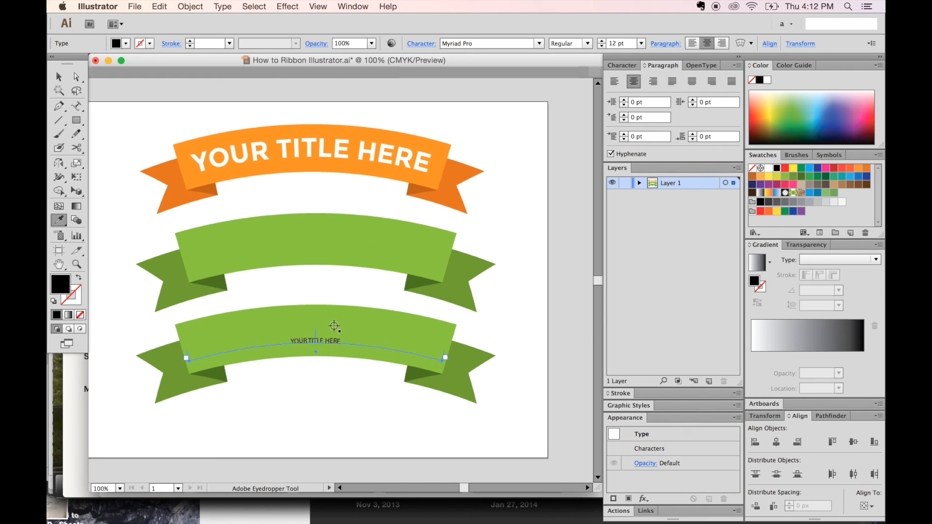
mouse_move(321, 149)
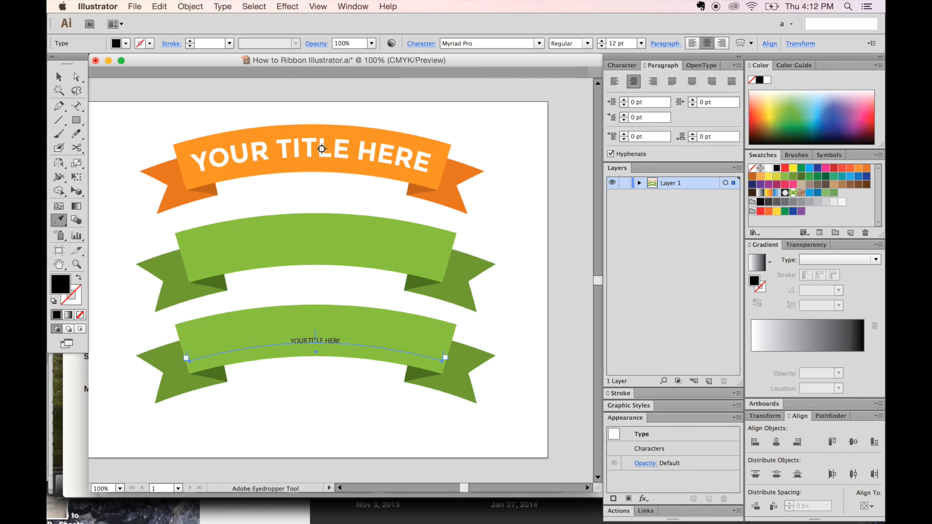